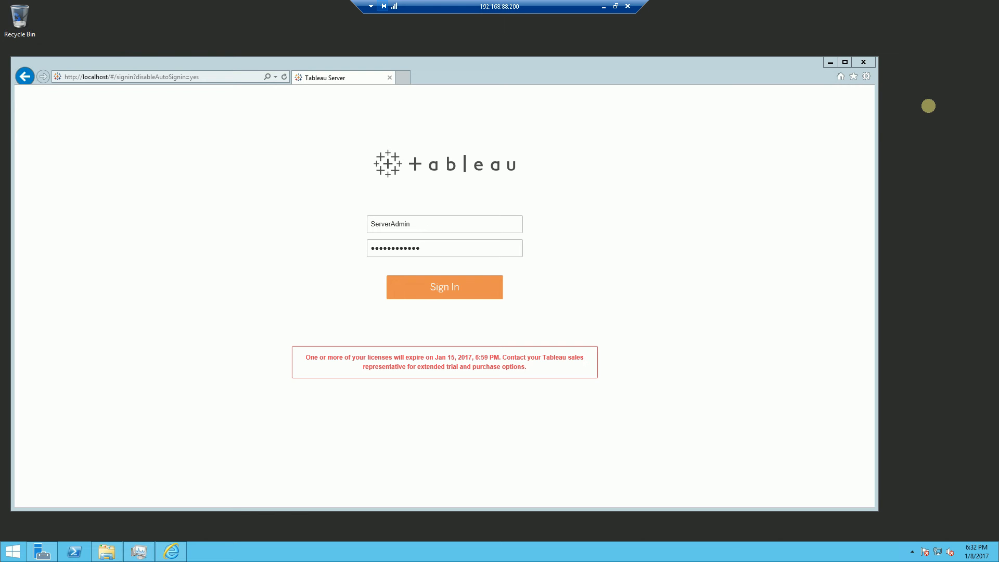
mouse_move(424, 257)
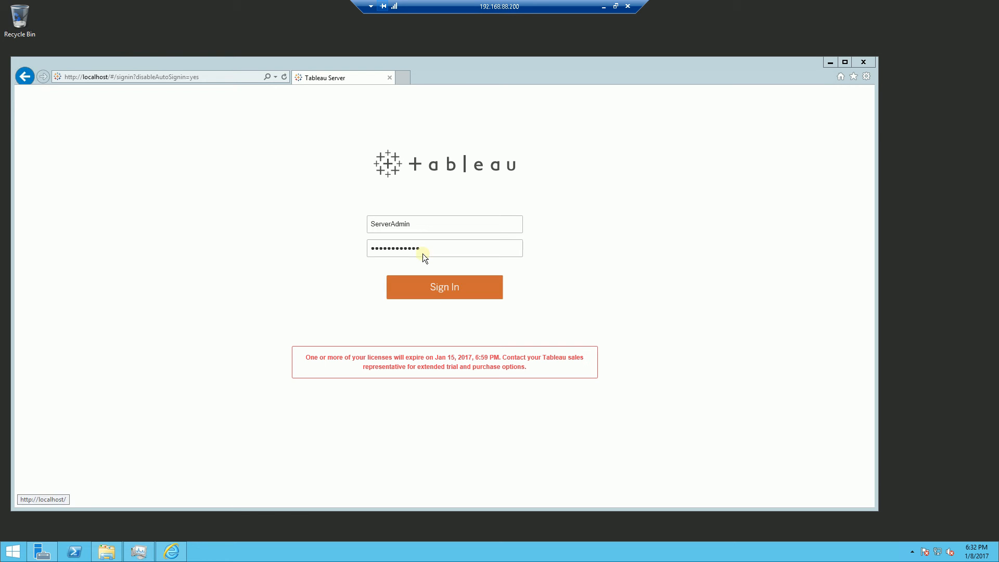
- Submit the ServerAdmin credentials to sign in to Tableau Server
click(445, 287)
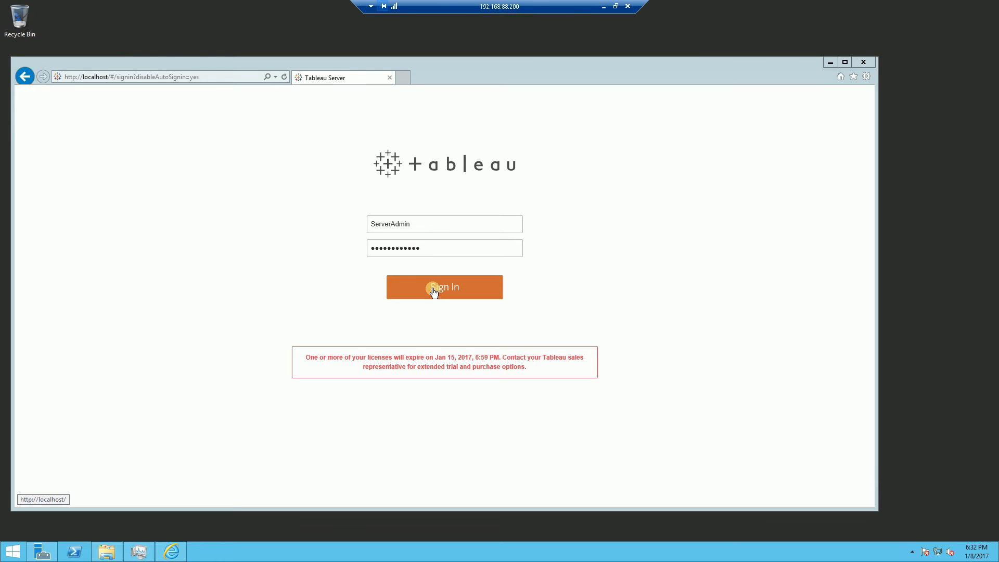
click(444, 288)
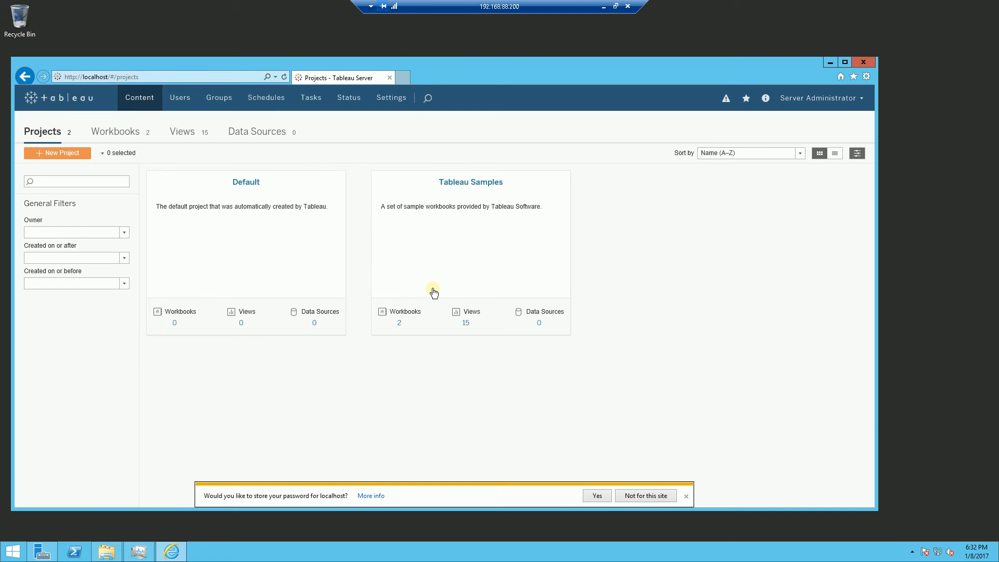
mouse_move(189, 174)
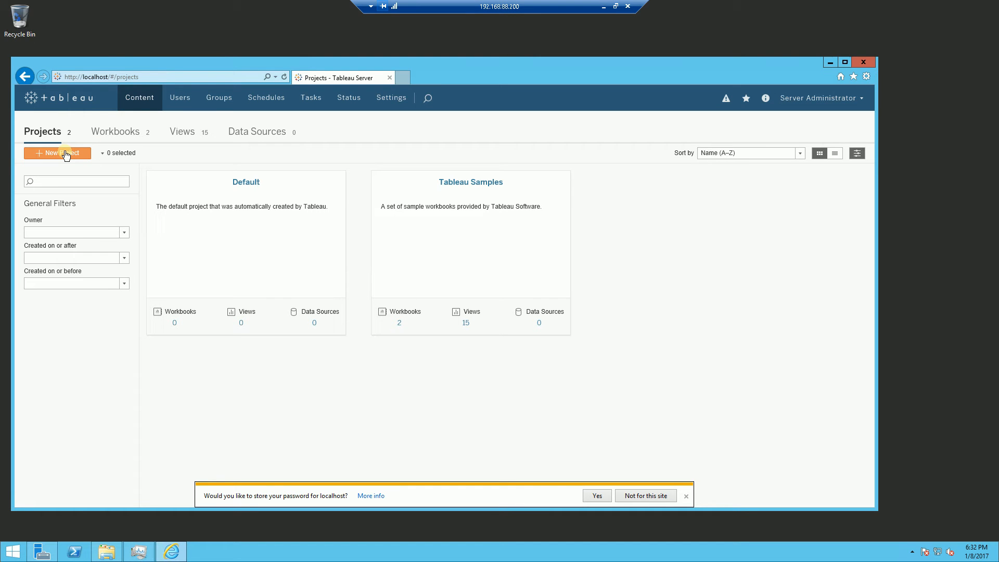
mouse_move(200, 169)
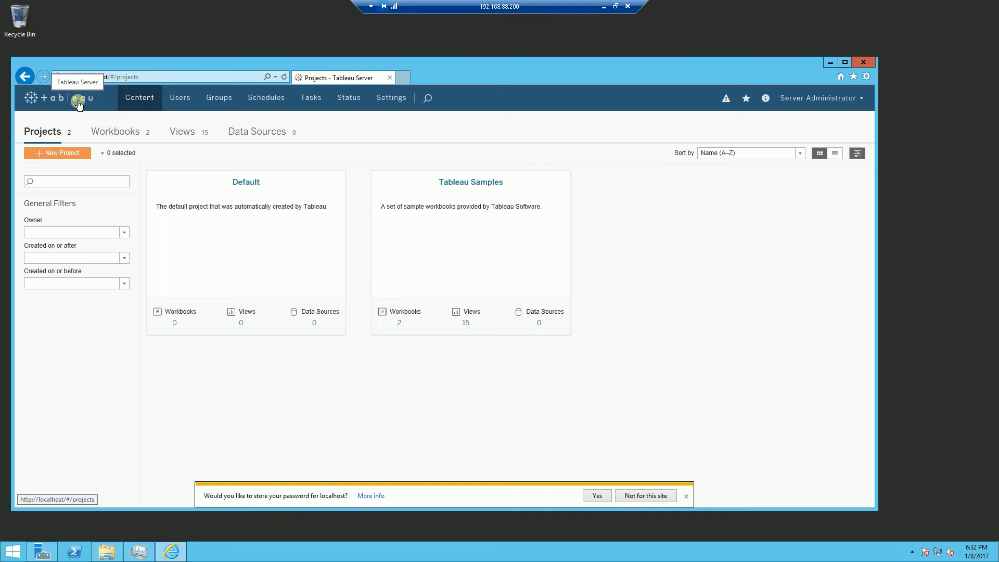
mouse_move(98, 115)
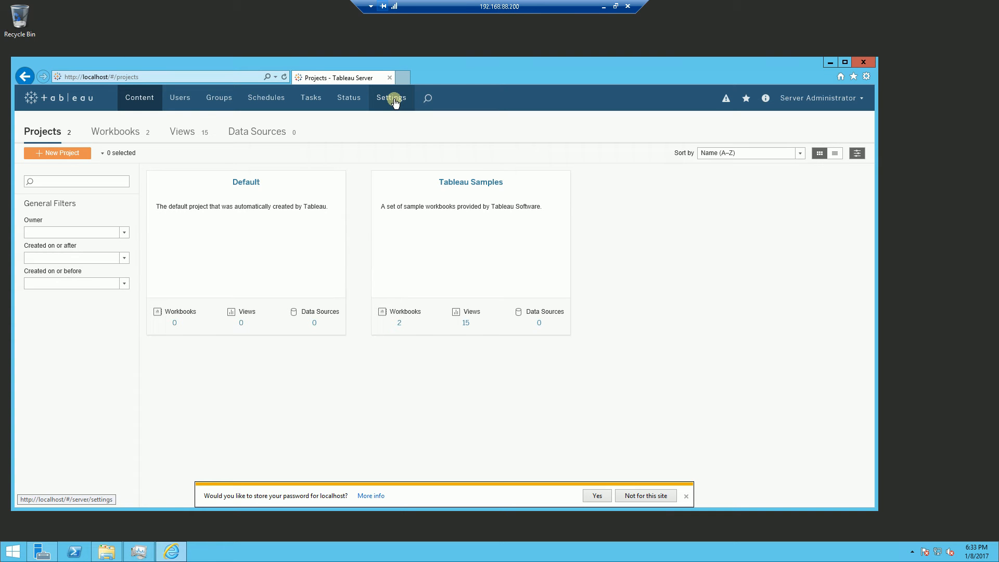
- From server Settings, create a new site named Site 01 next to Default
click(390, 98)
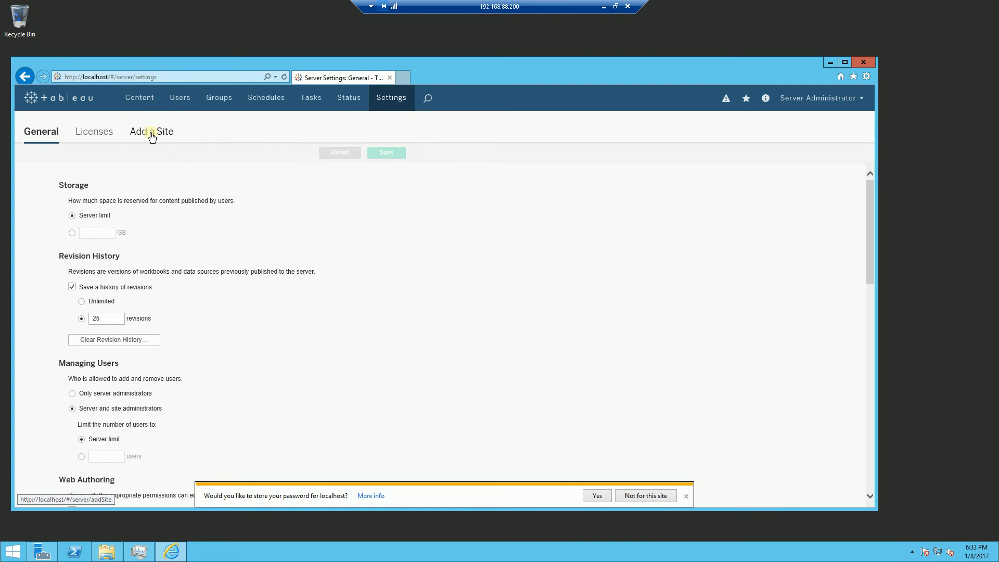
click(151, 131)
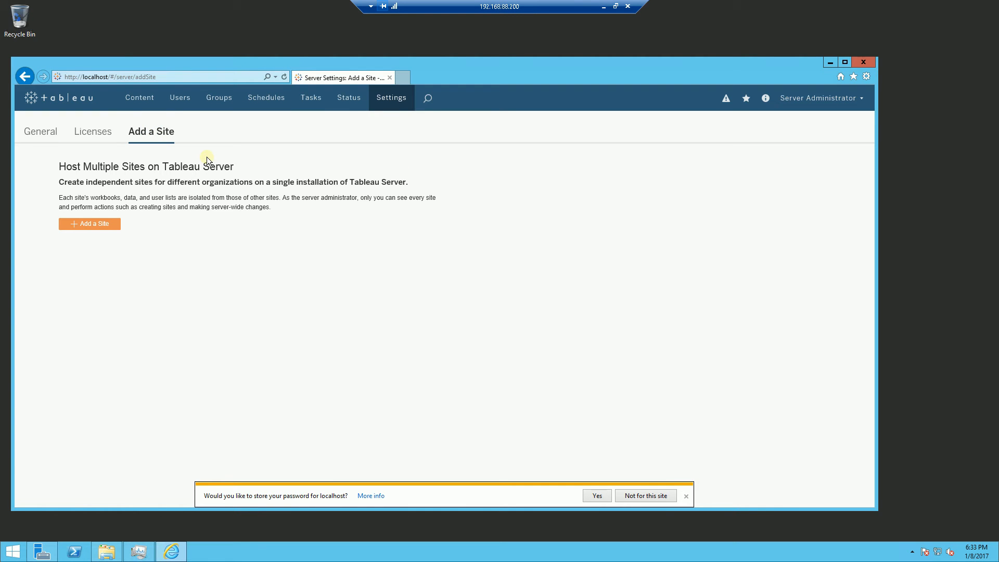
mouse_move(282, 289)
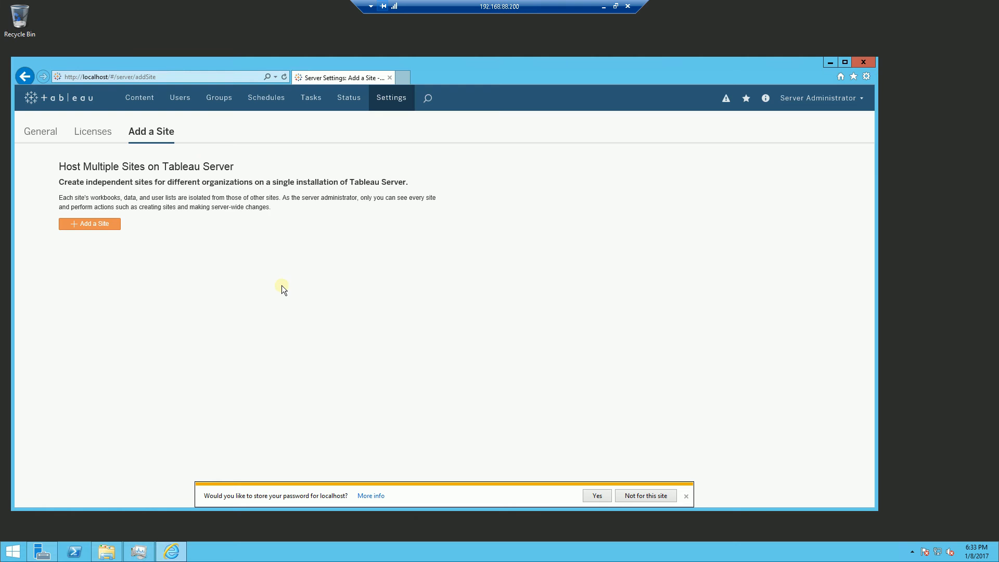
click(89, 224)
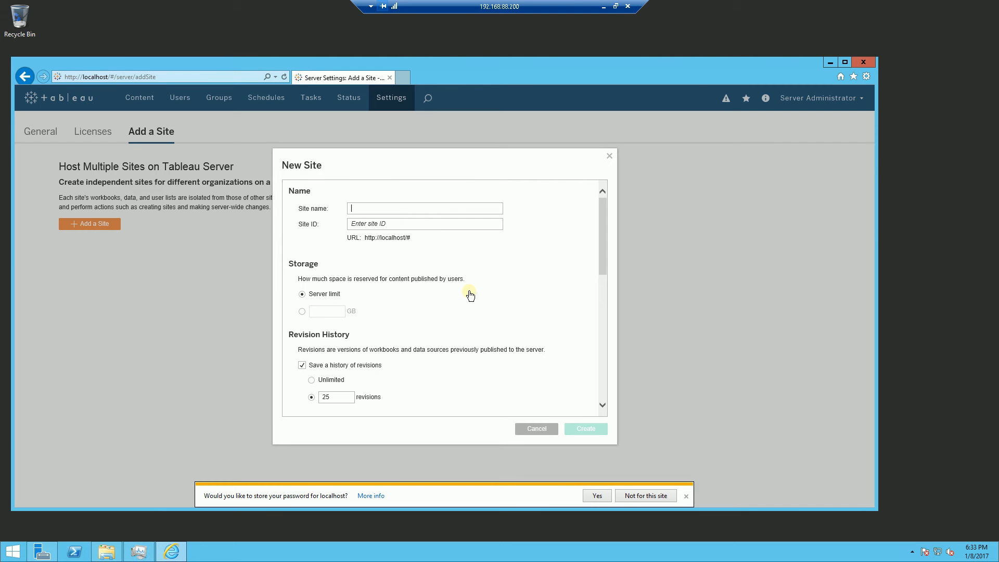
text(Site 01)
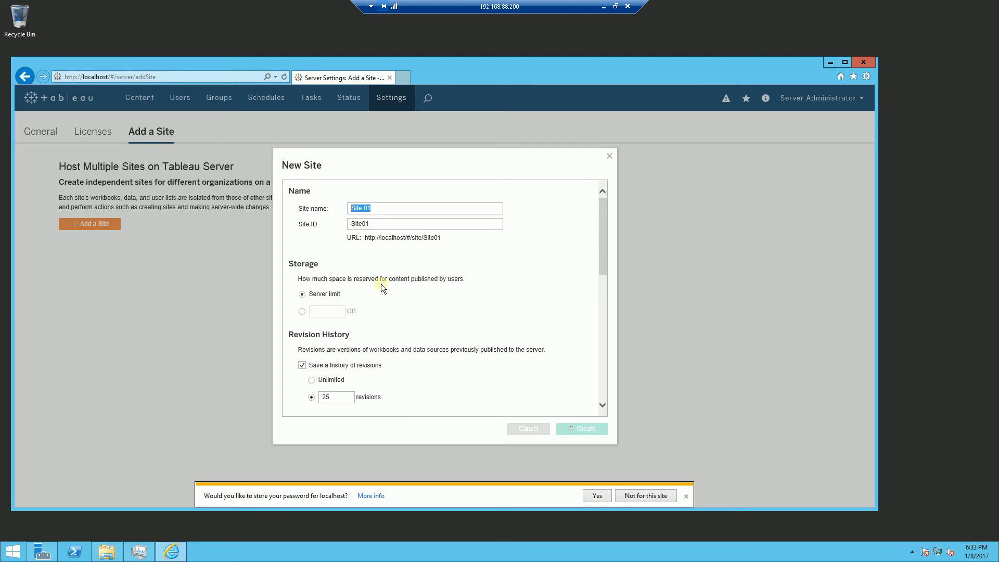
mouse_move(387, 289)
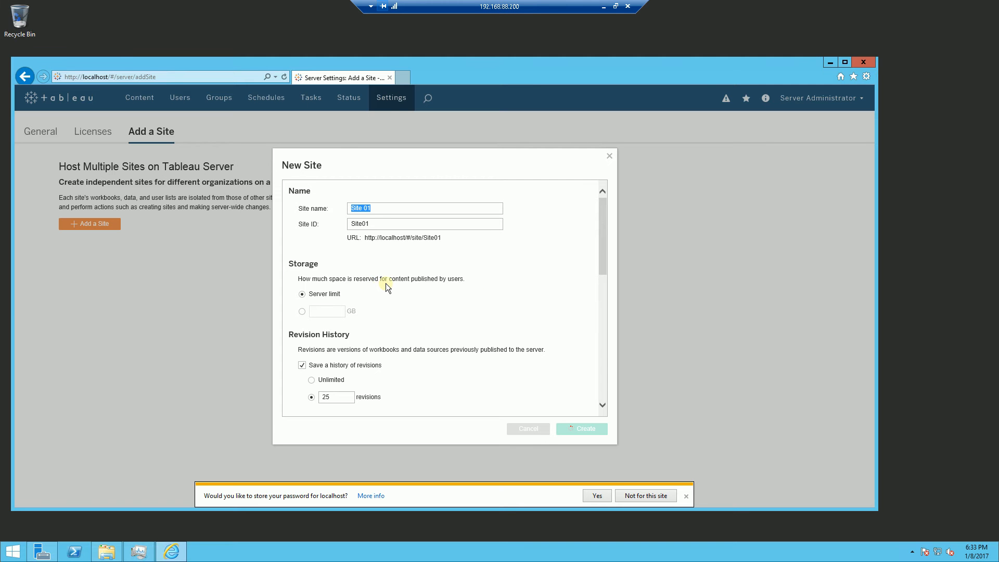
click(581, 427)
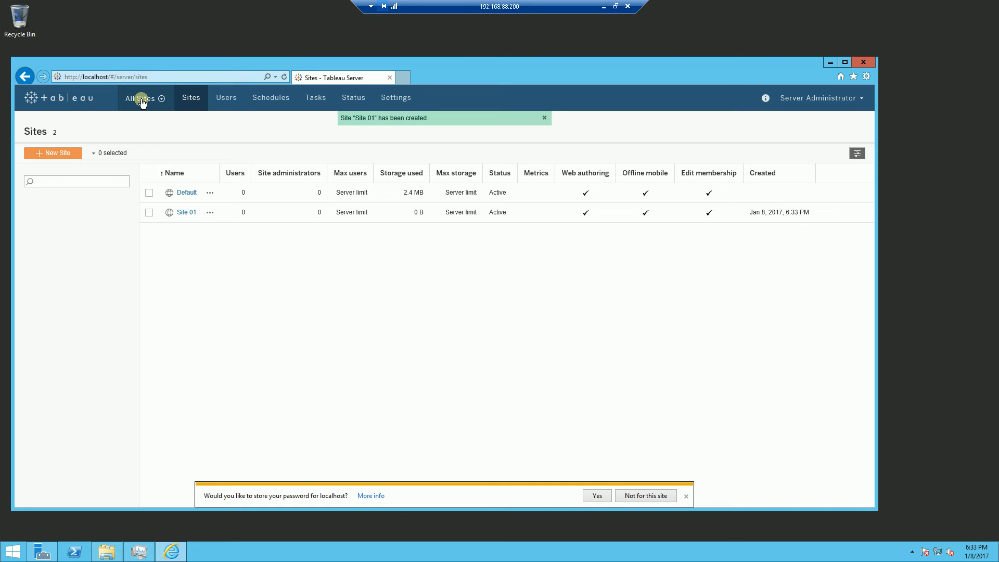
- Create another site named Site 02 from the Sites list
click(141, 98)
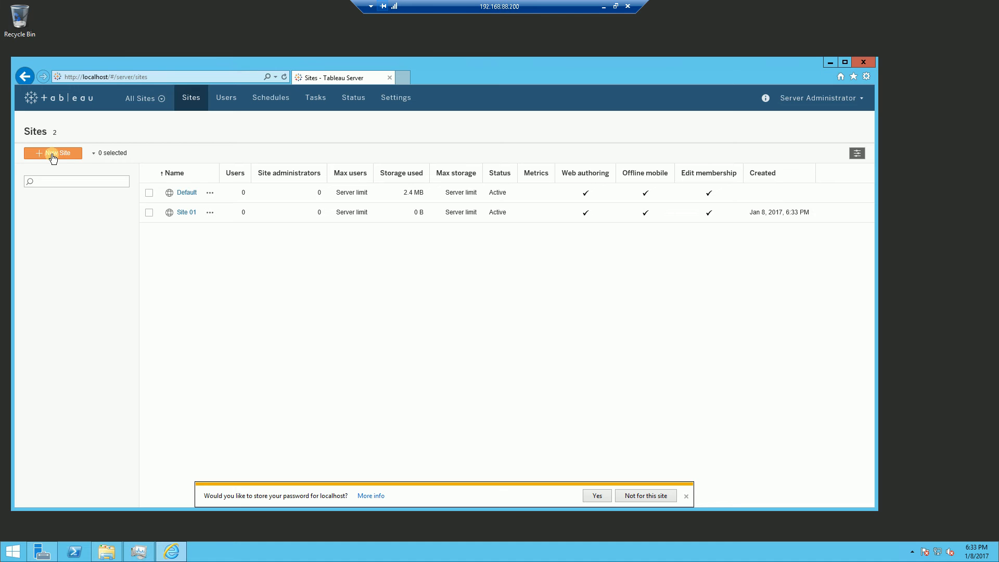
click(53, 153)
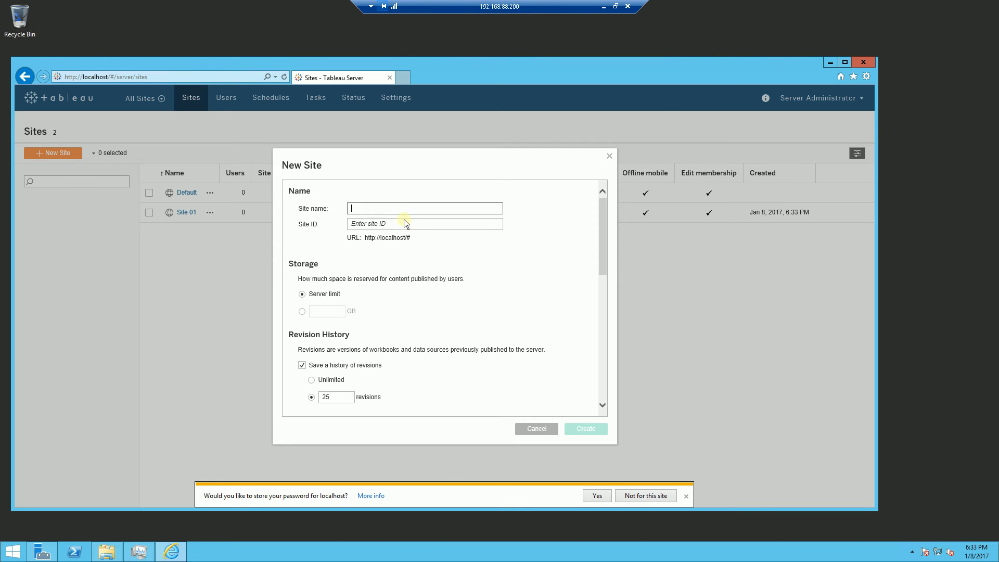
text(Site 02)
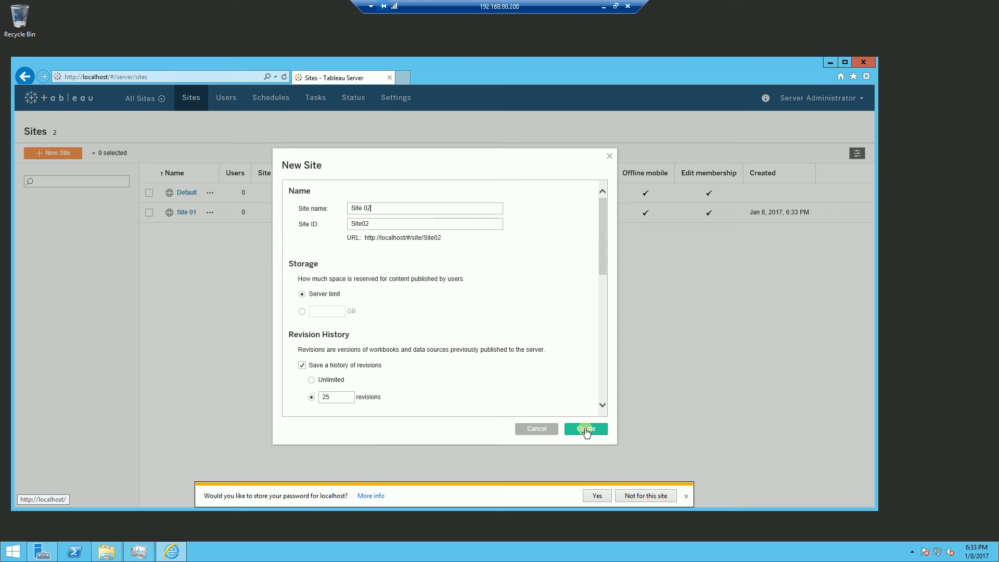
click(584, 427)
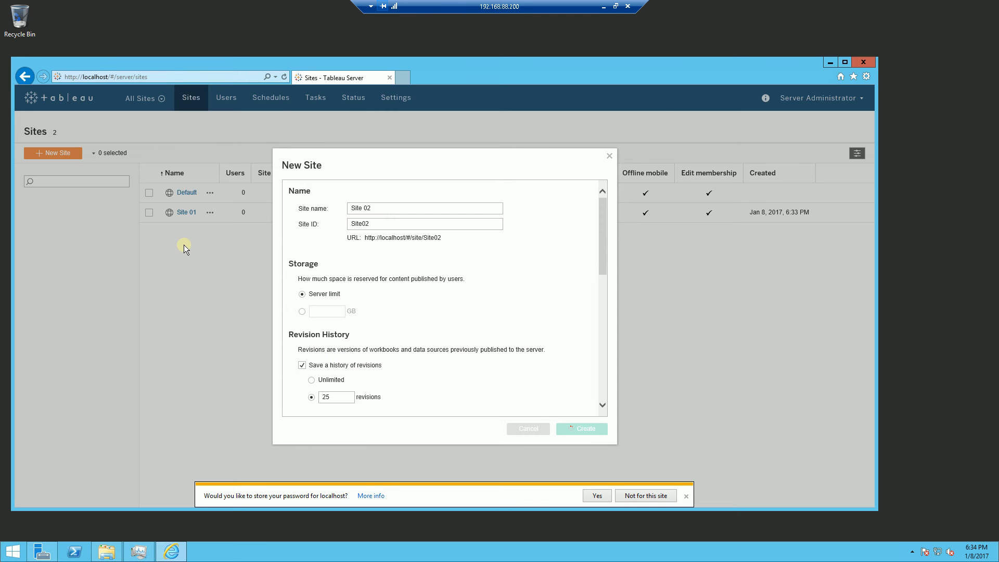
click(580, 428)
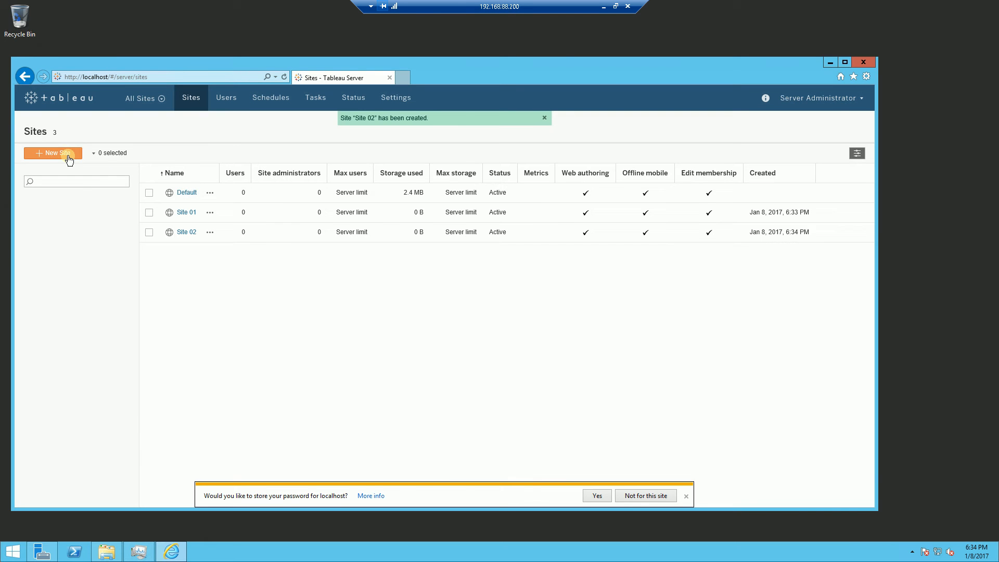
- Create a third site named Site 03, bringing the total to four sites
click(53, 153)
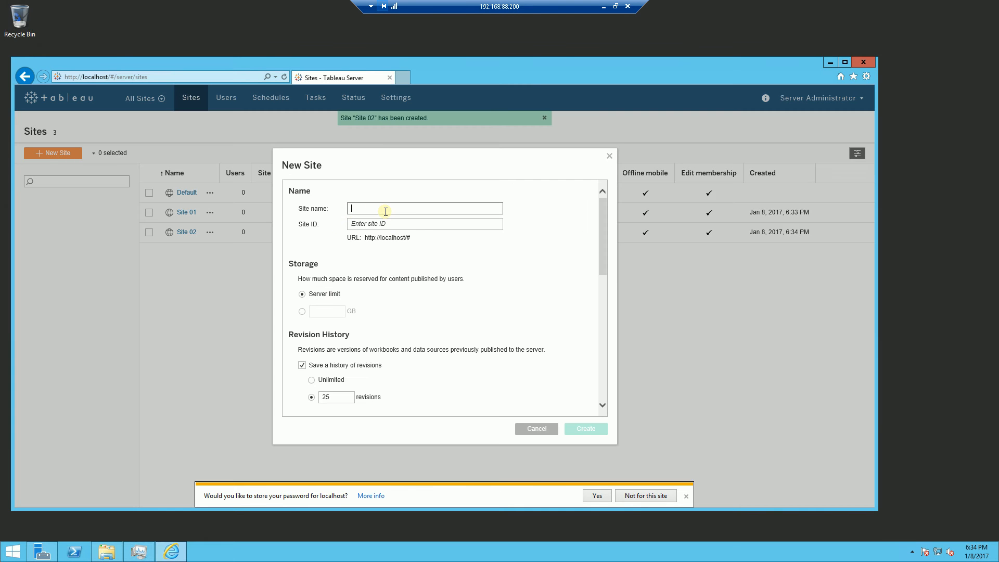
text(Site 03)
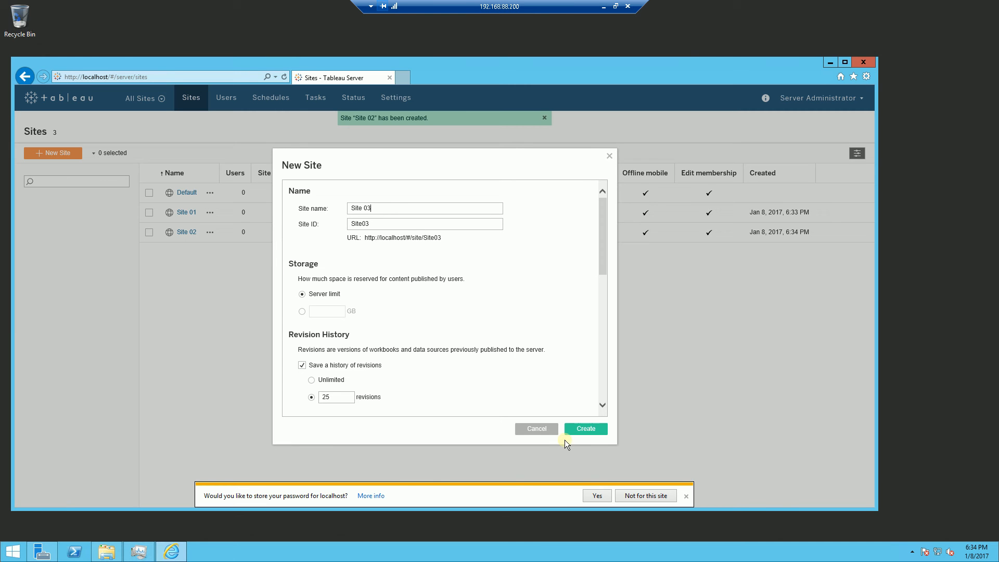
click(584, 428)
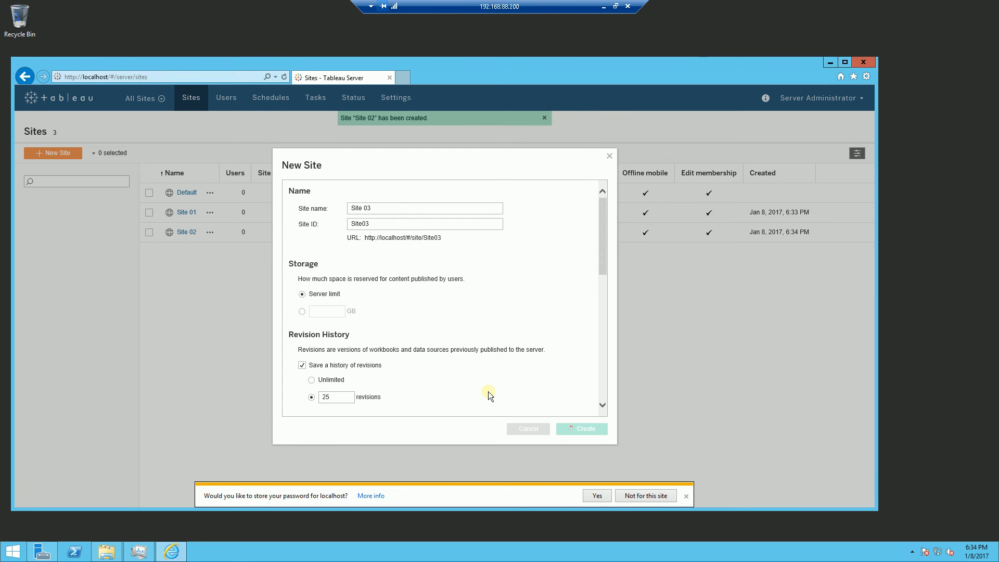
click(581, 427)
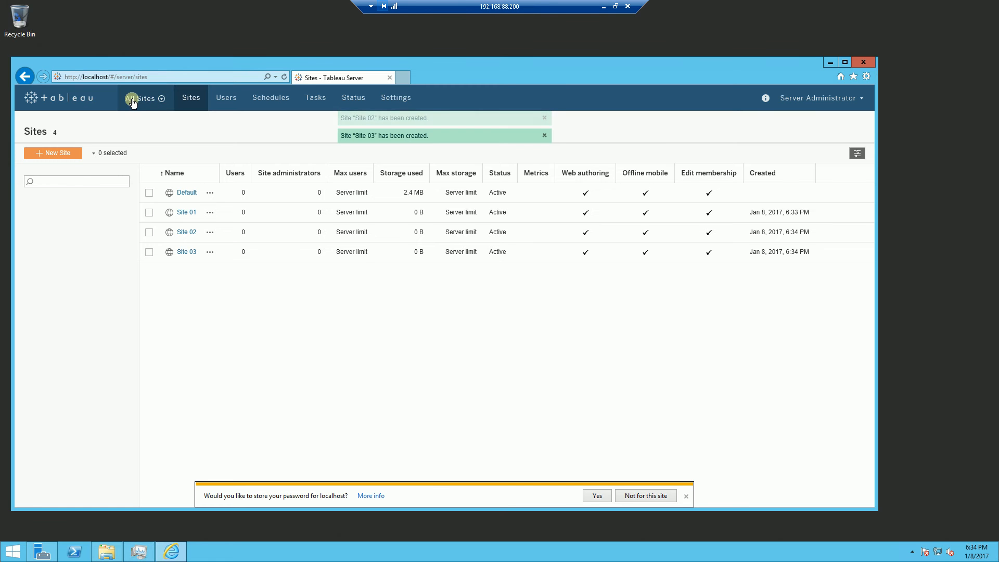
- Show the server Users page, listing only the Server Administrator
click(145, 98)
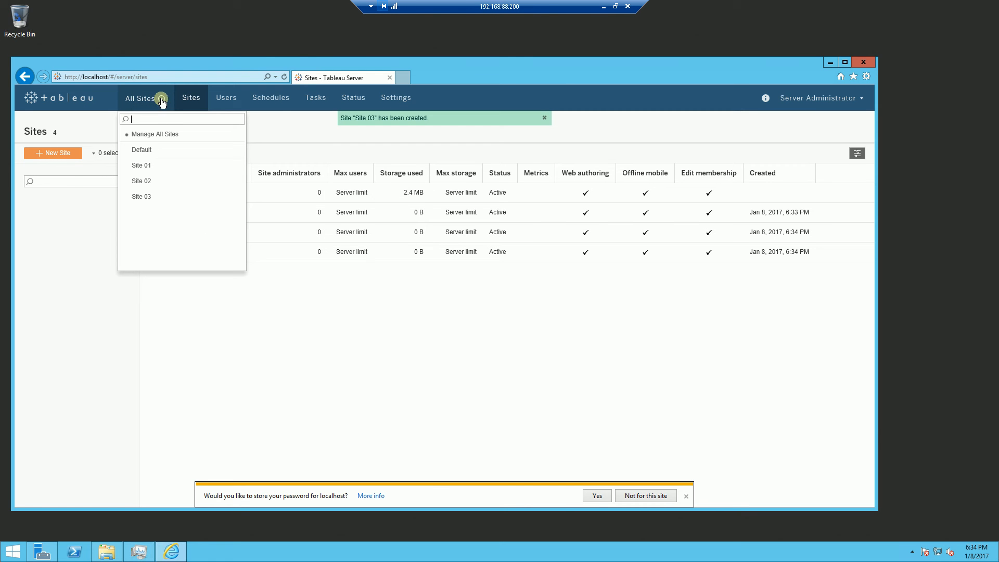
mouse_move(151, 149)
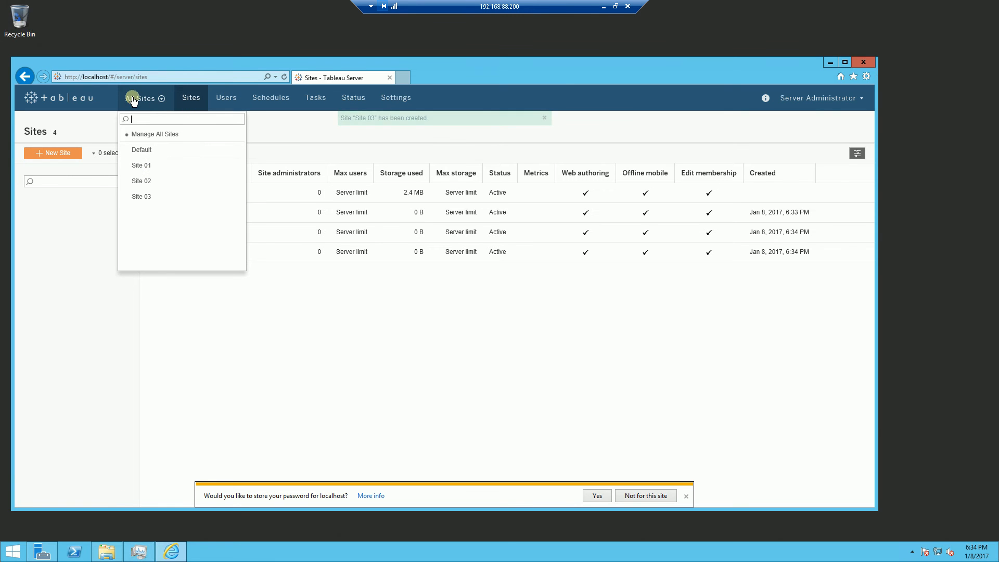
mouse_move(226, 98)
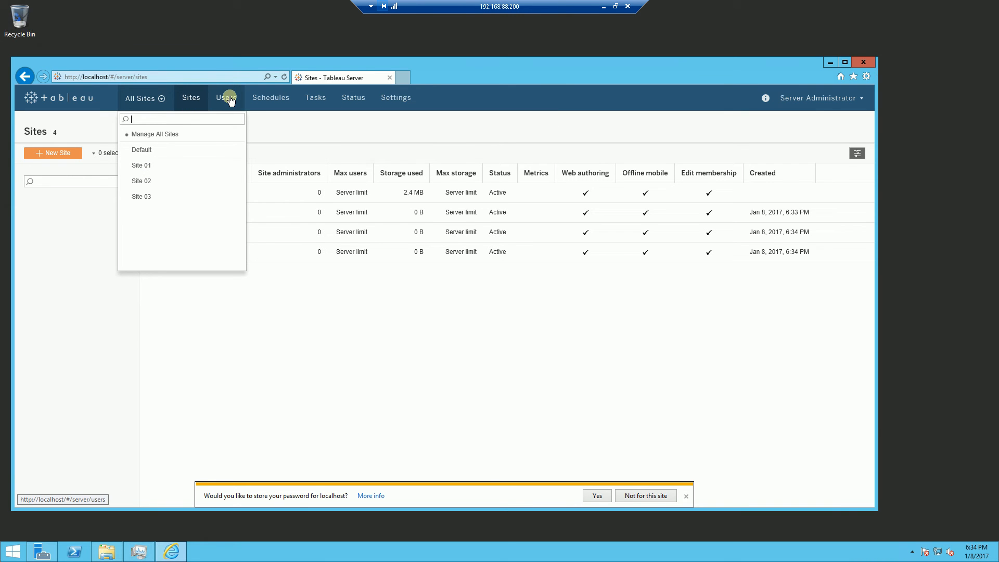
click(226, 98)
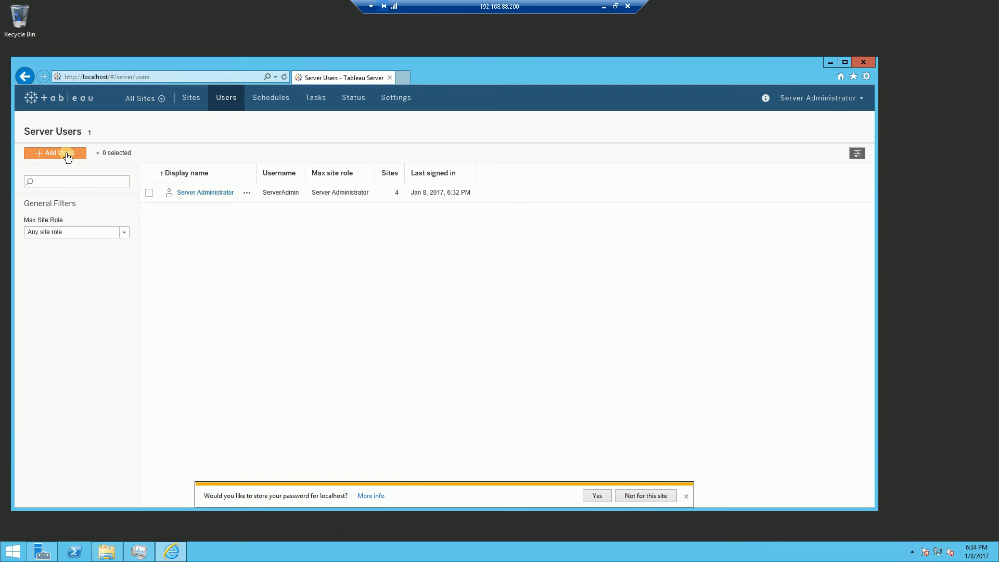
- Start a new user account with username SiteAdmin
click(56, 153)
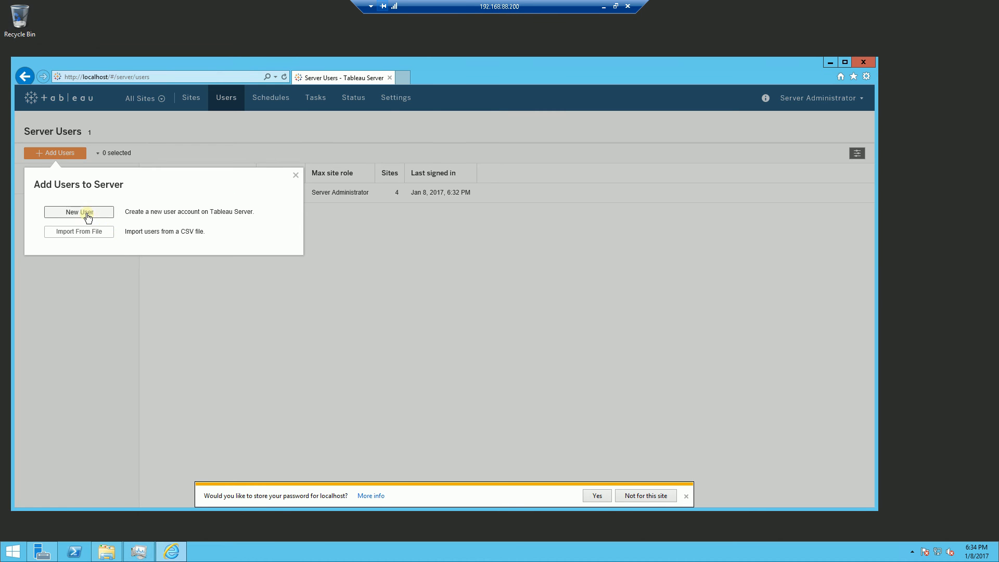
click(78, 211)
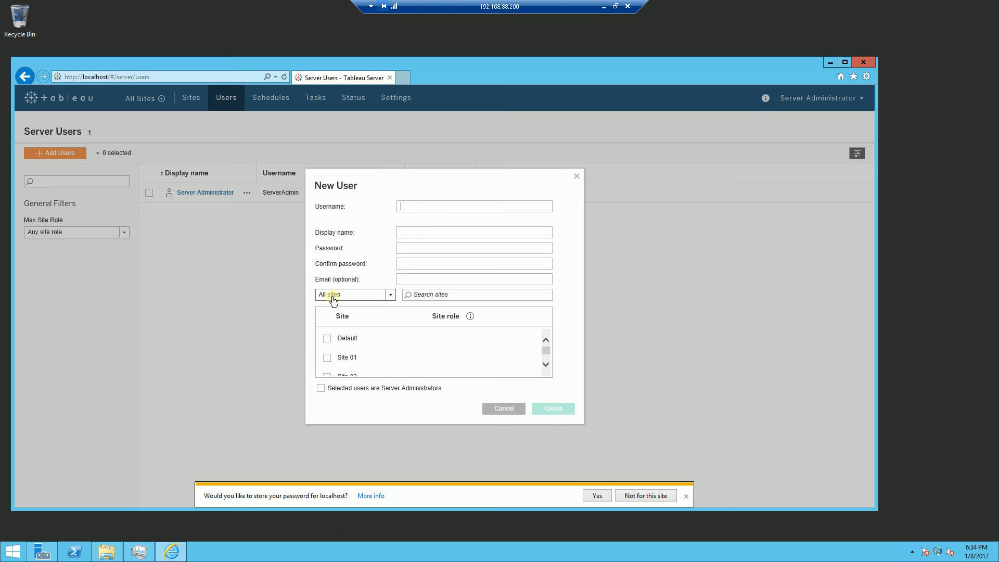
text(Site Adm)
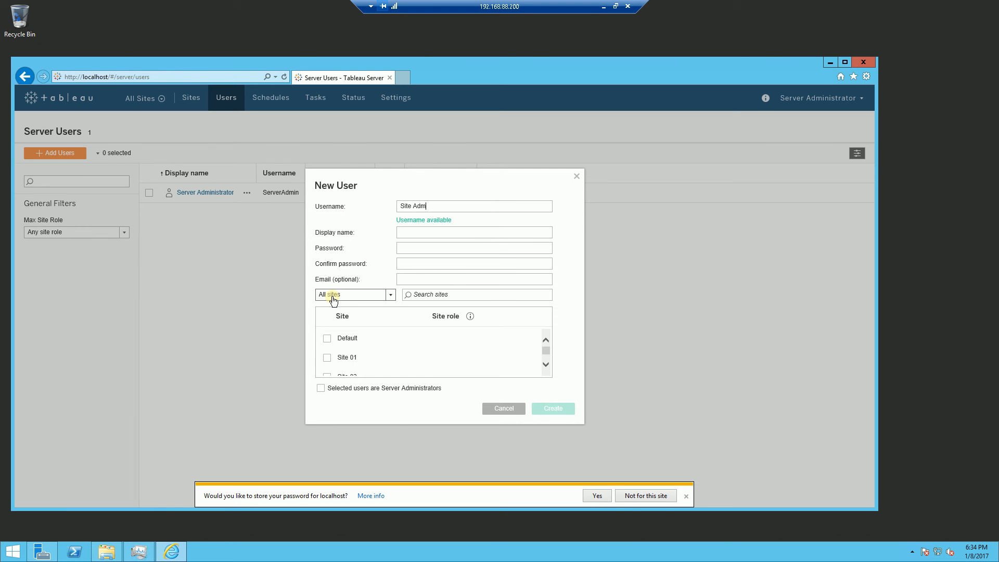
key(BackSpace)
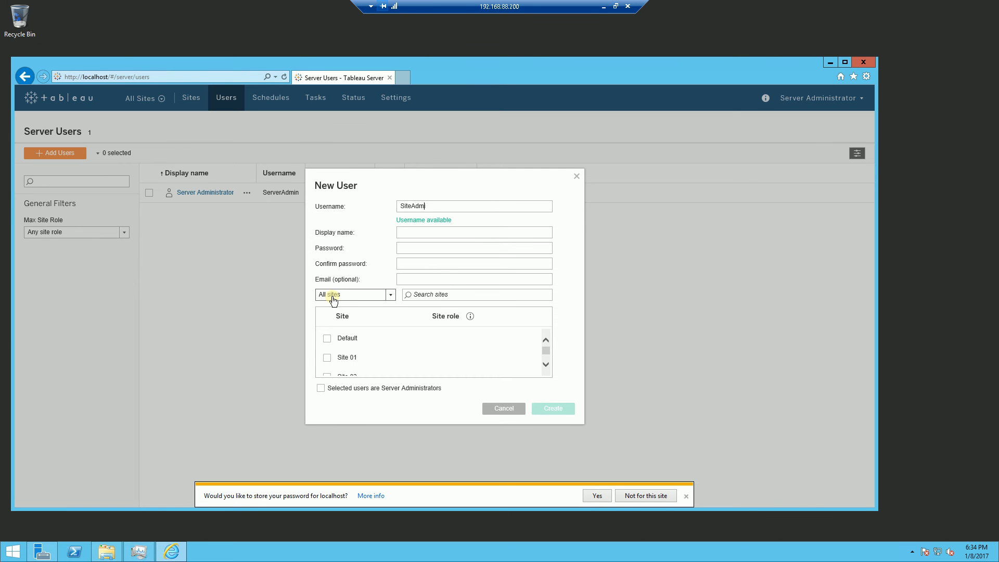
text(in)
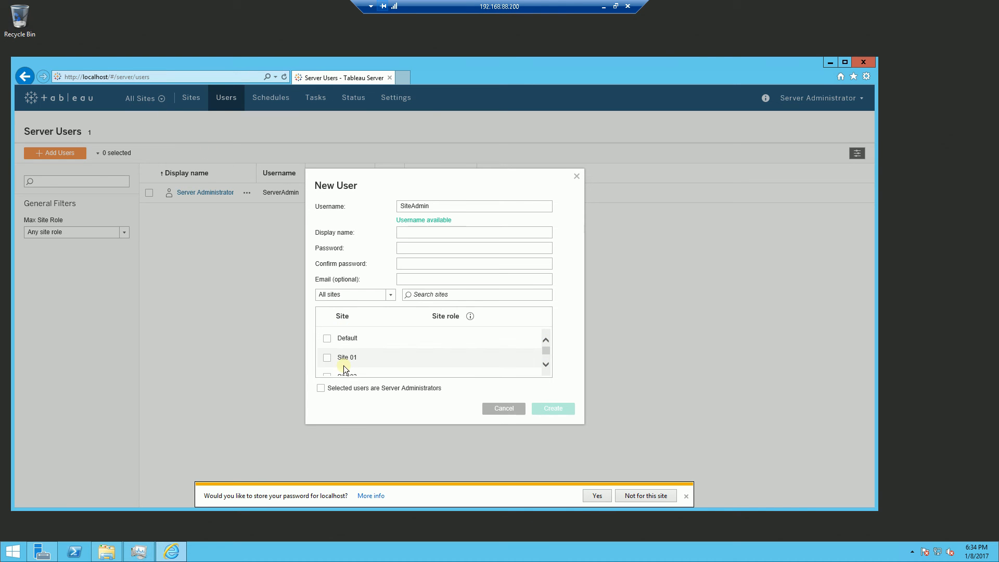
- Grant SiteAdmin access to Site 01 and Site 02 as Site Administrator
scroll(down, 3)
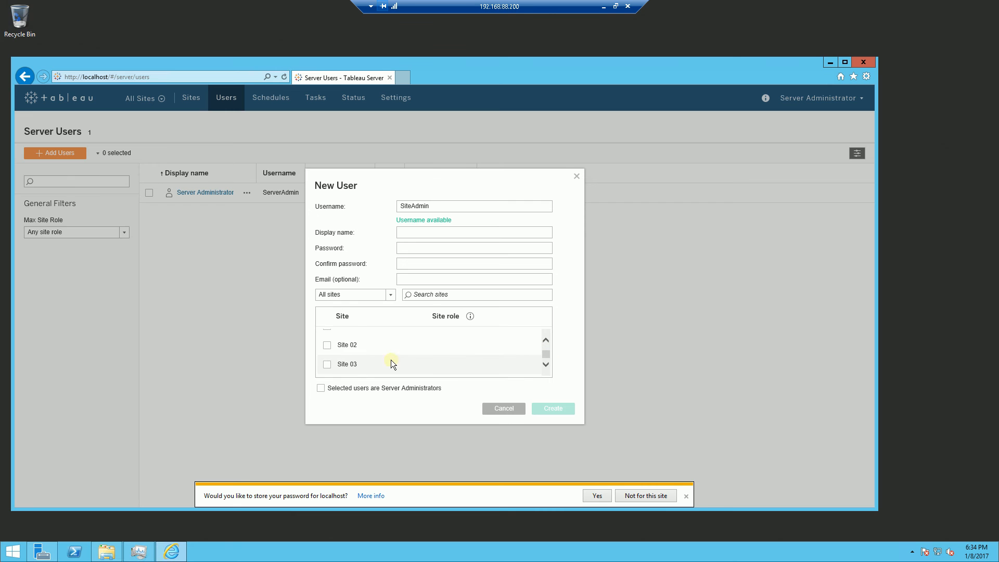
click(327, 344)
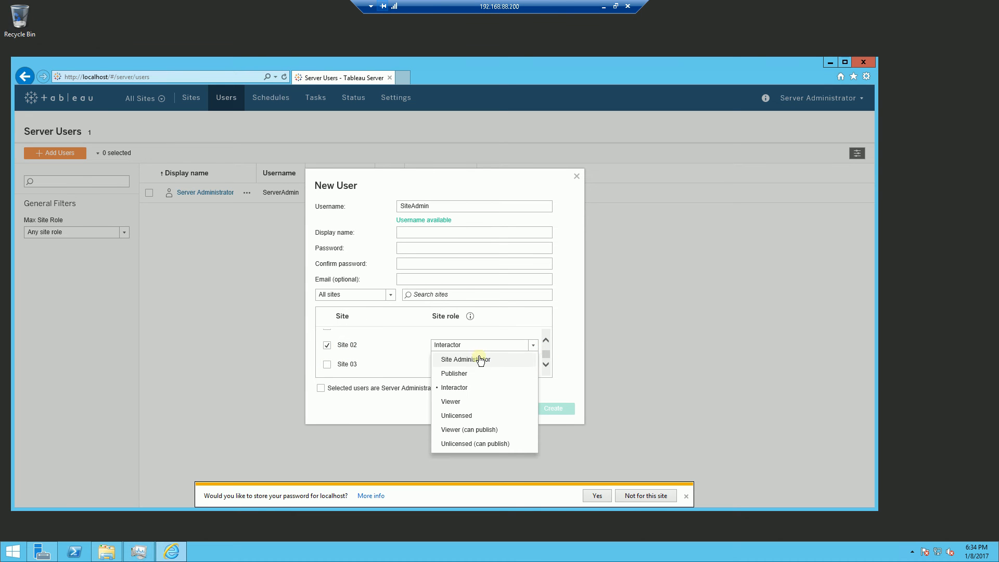
click(465, 359)
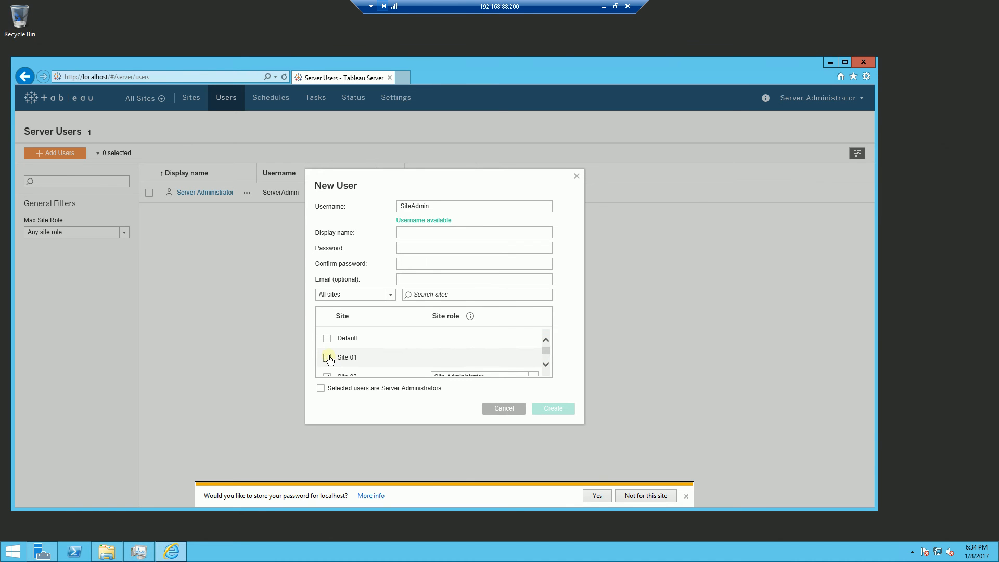
click(326, 357)
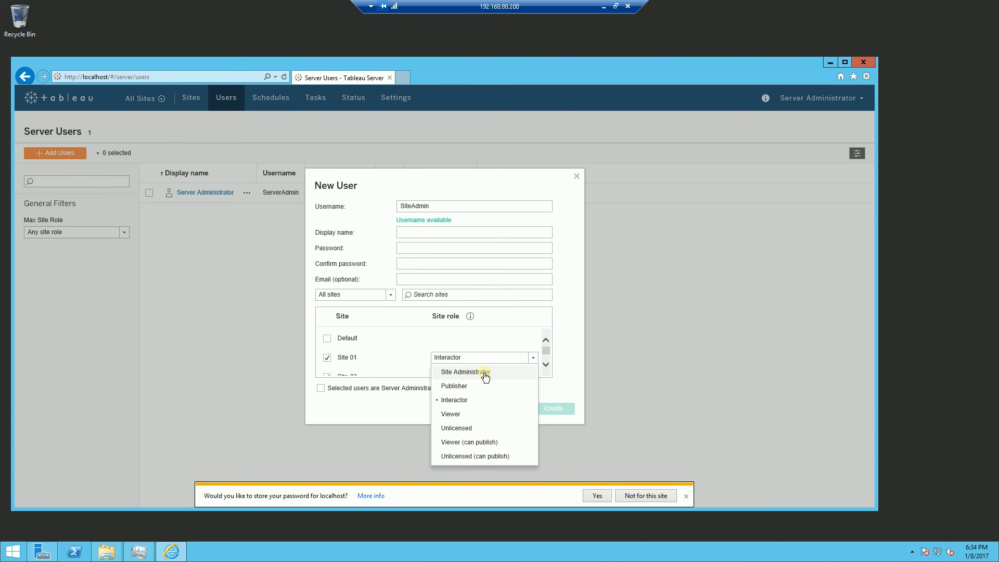
click(464, 371)
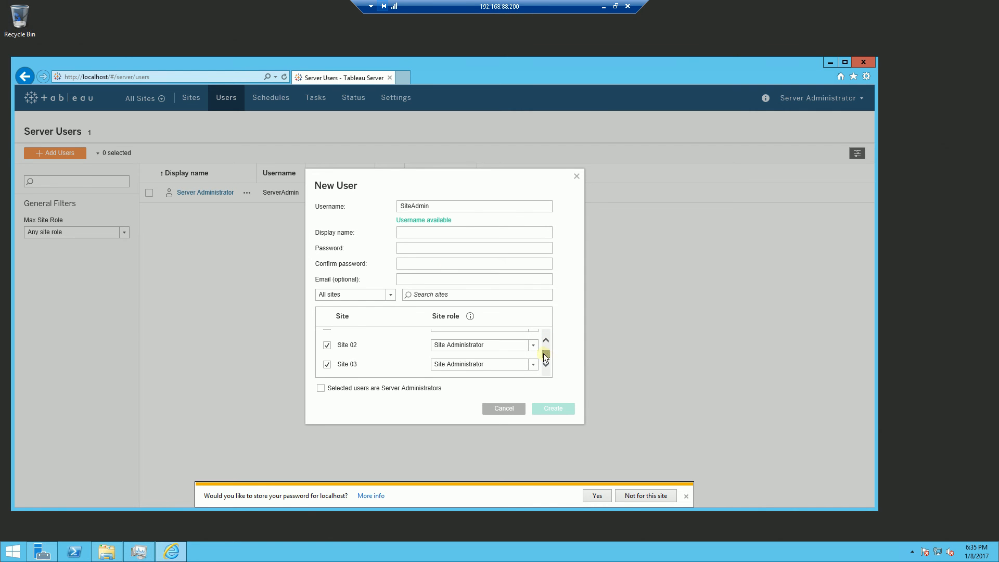
- Set display name All Site Admin and a password, then create the user
click(474, 232)
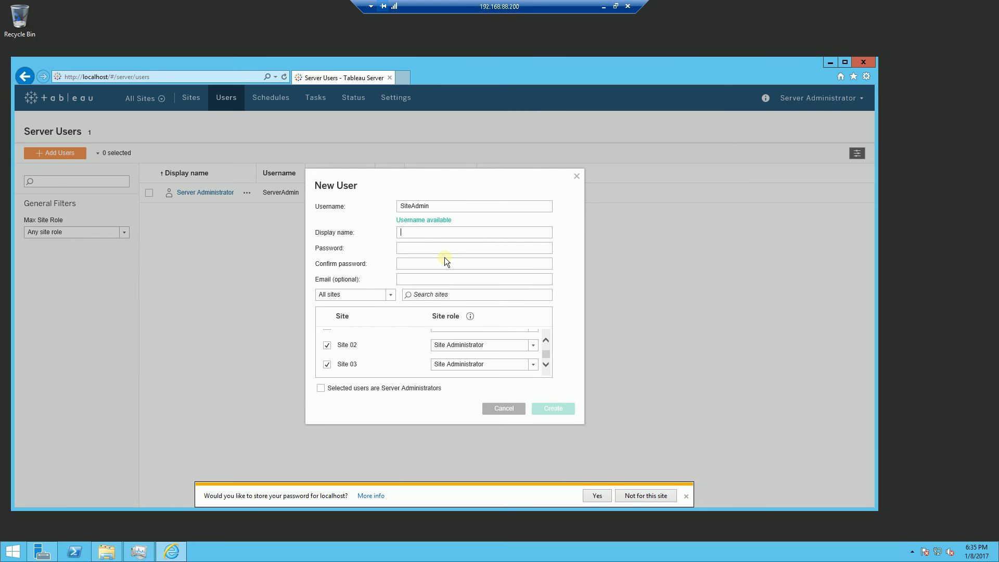
text(All Site Admin)
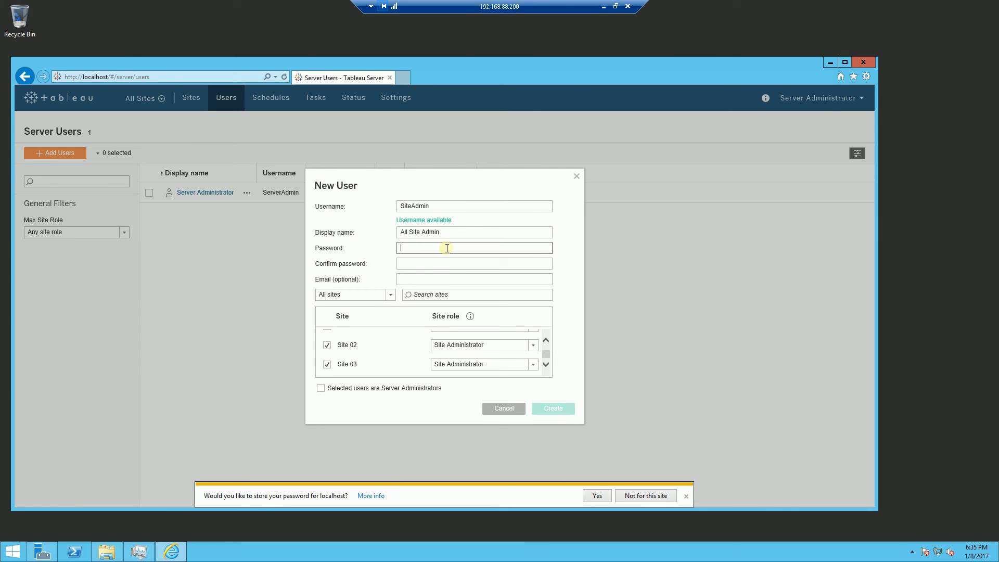
text(password)
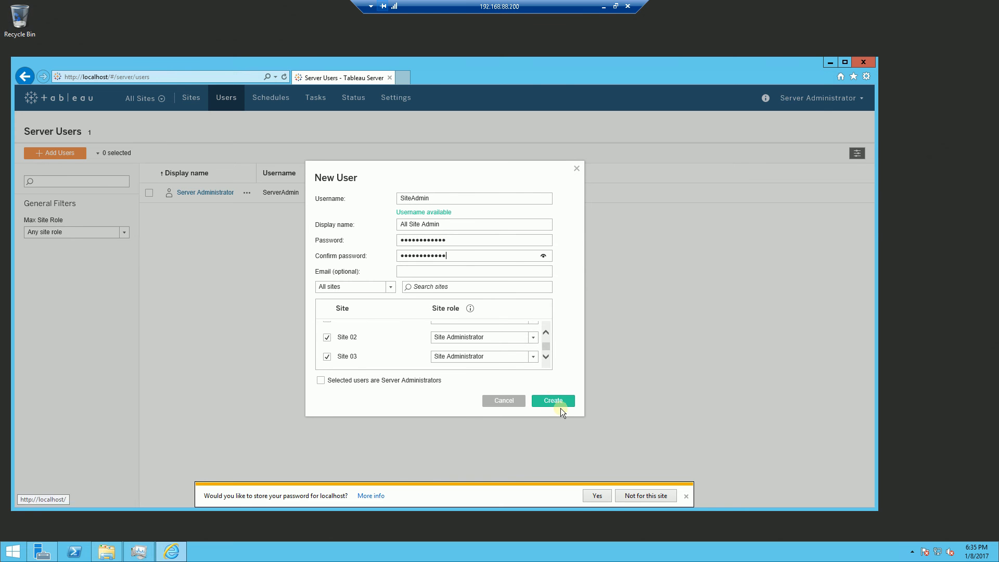
click(551, 399)
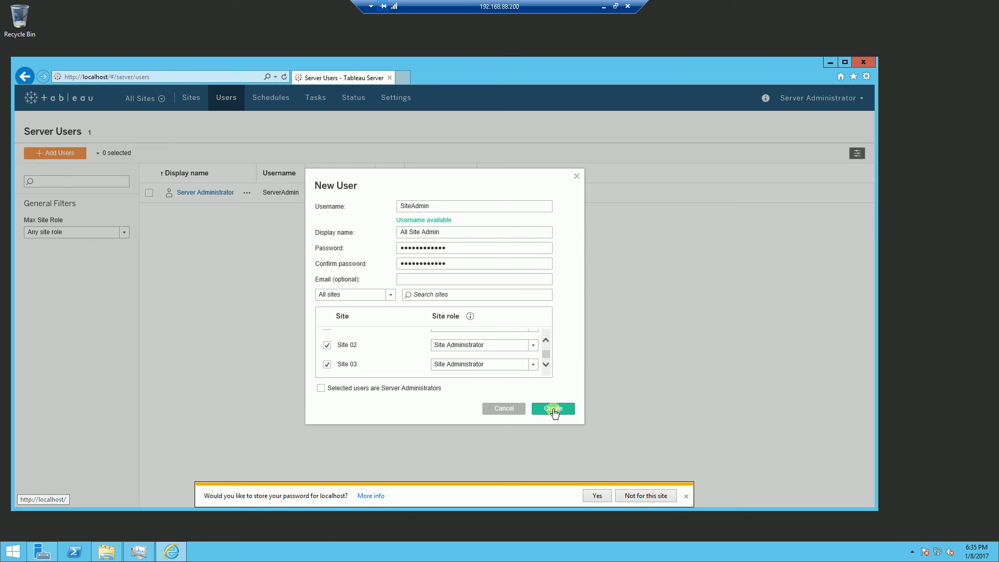
click(551, 408)
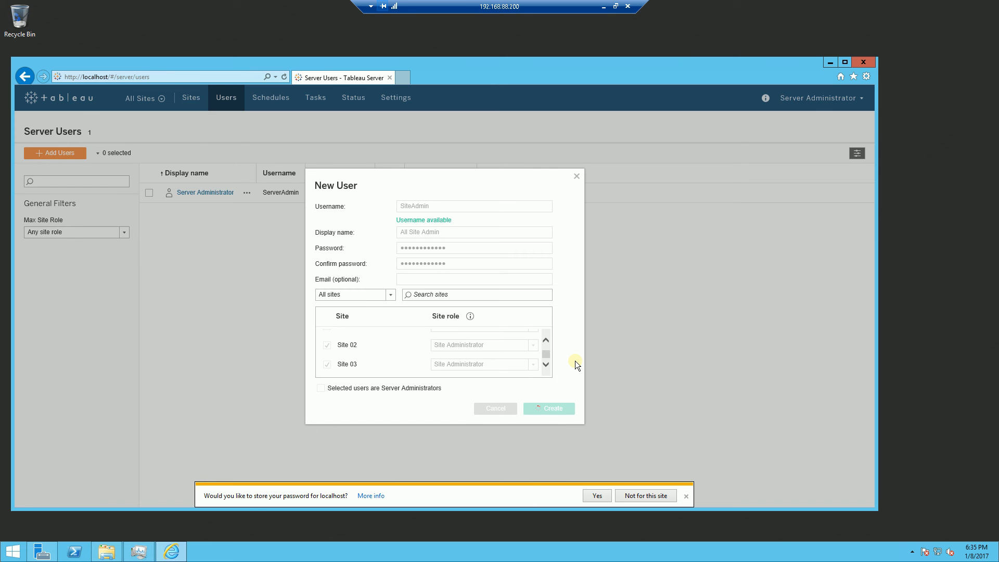
mouse_move(550, 402)
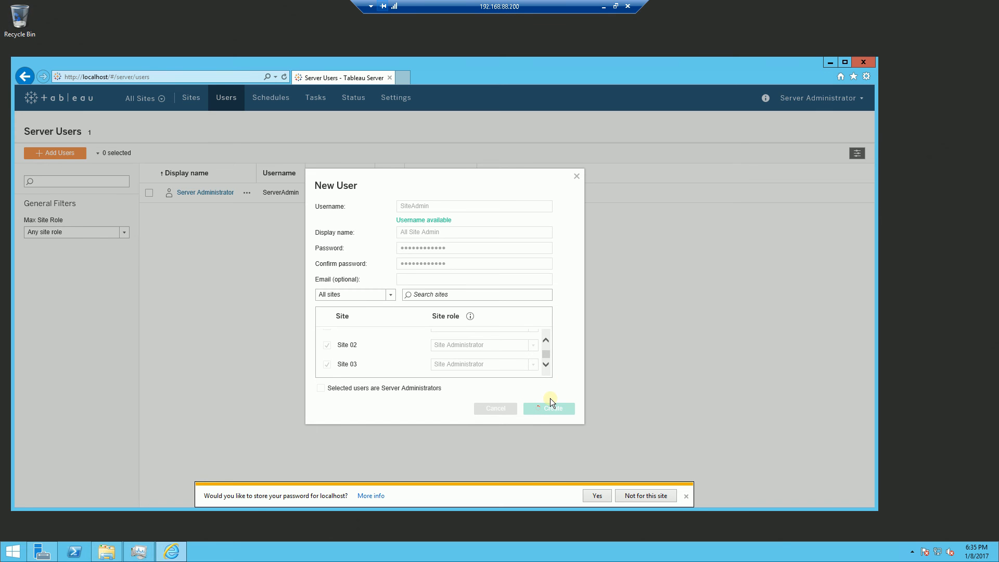
click(549, 408)
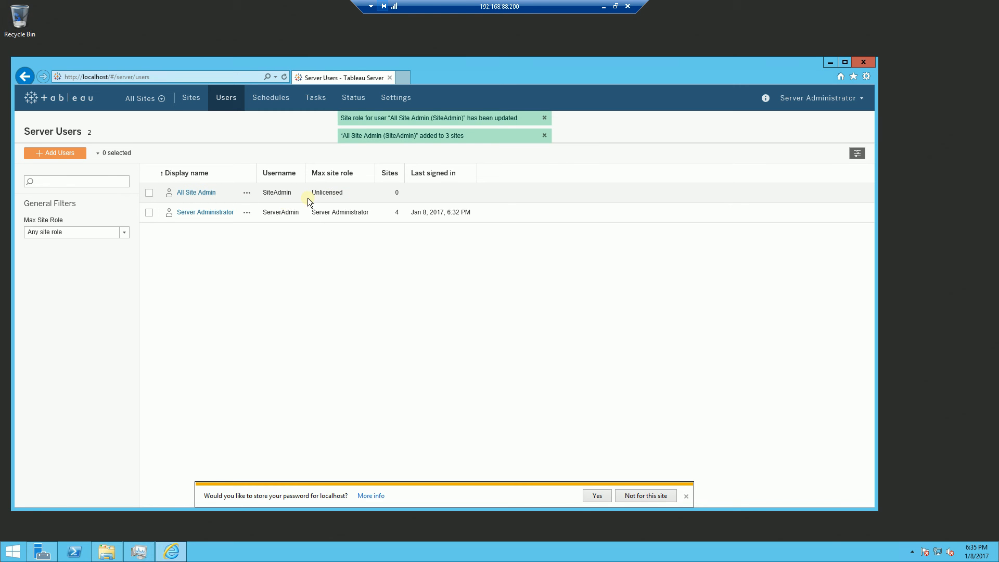
click(140, 98)
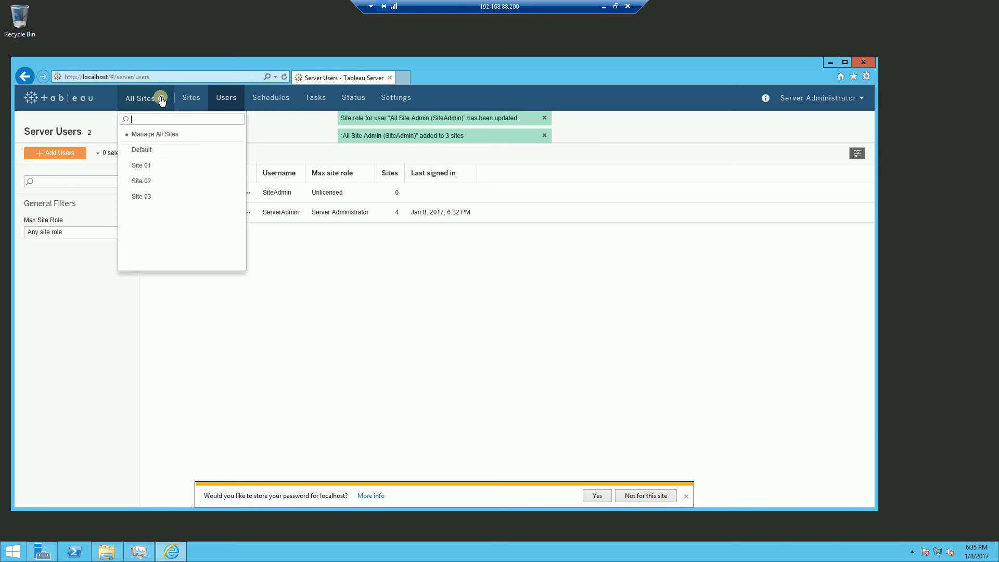
- Switch to Site 01, view its users, and begin adding a new user
click(140, 165)
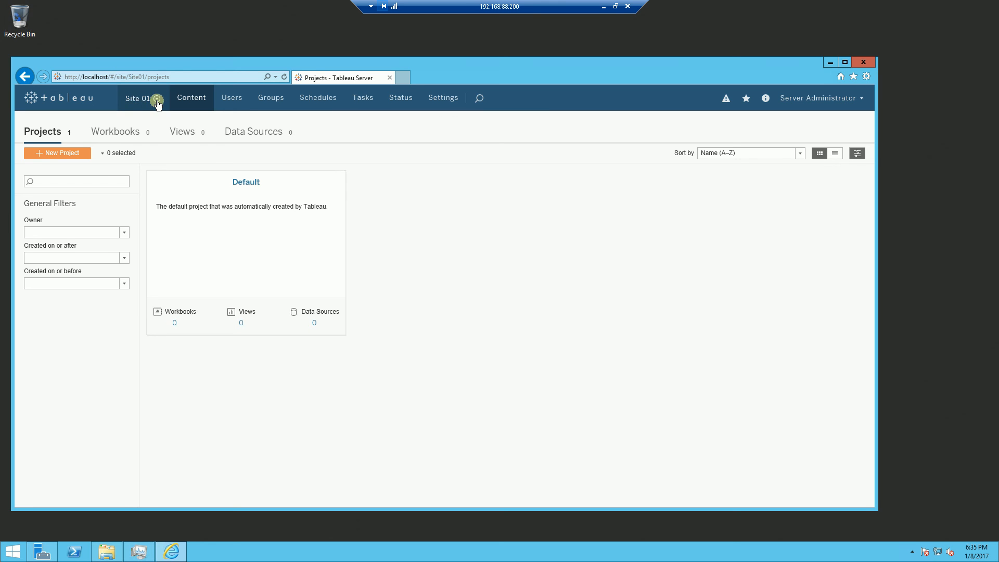
click(231, 98)
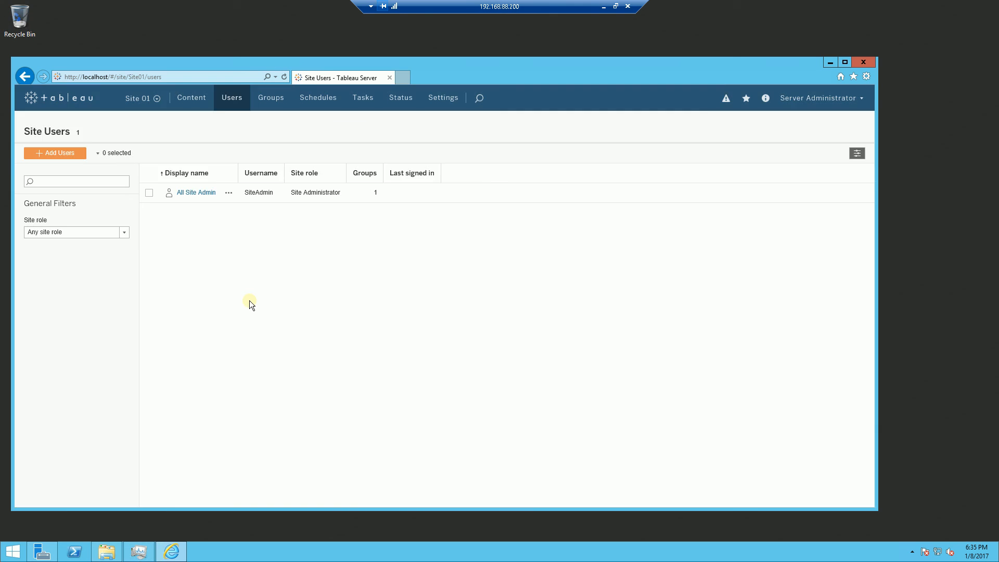
click(56, 153)
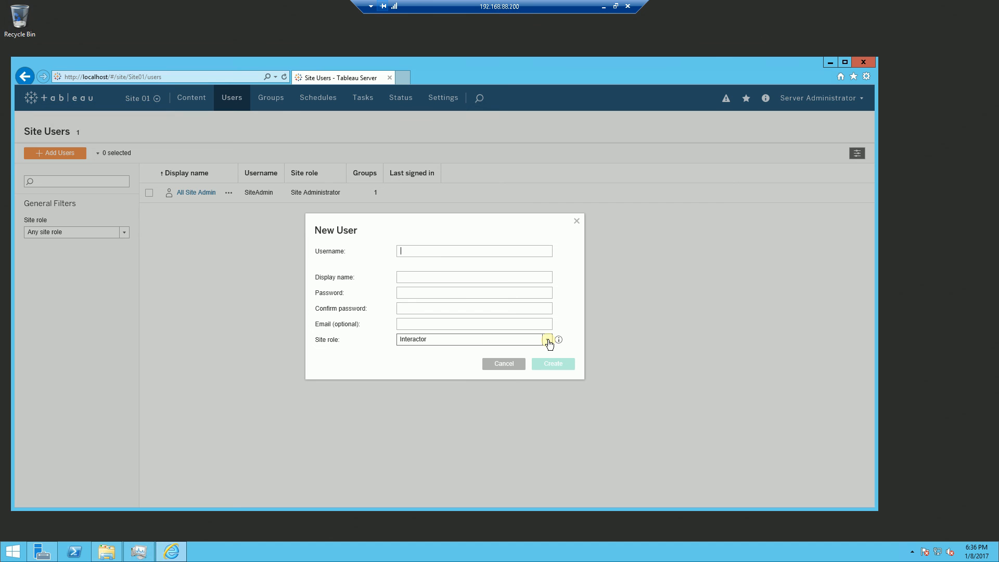
- Enter username Site01Admin, display name Site 01 Administrator, and a password
text(Site 01 Adin)
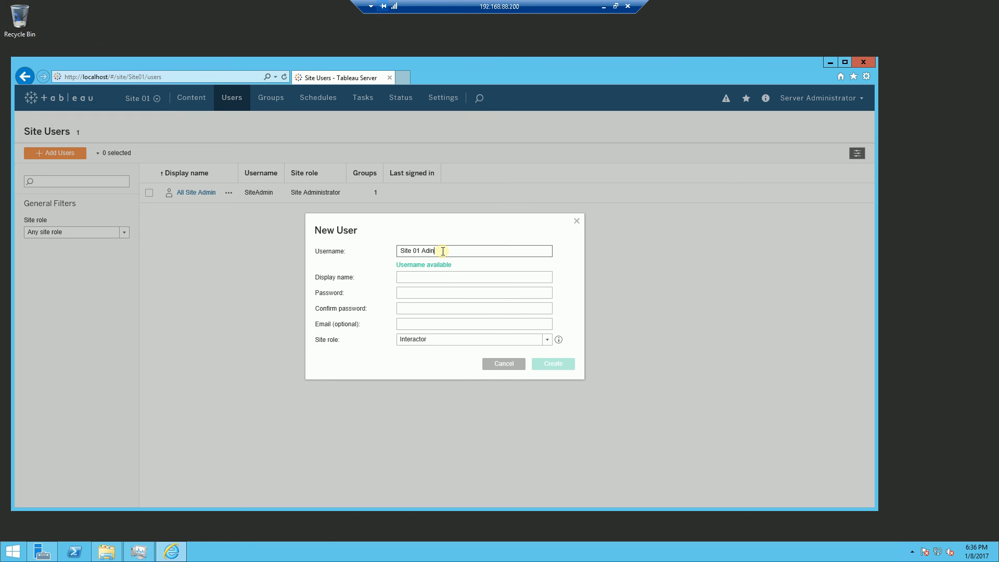
text(Site01)
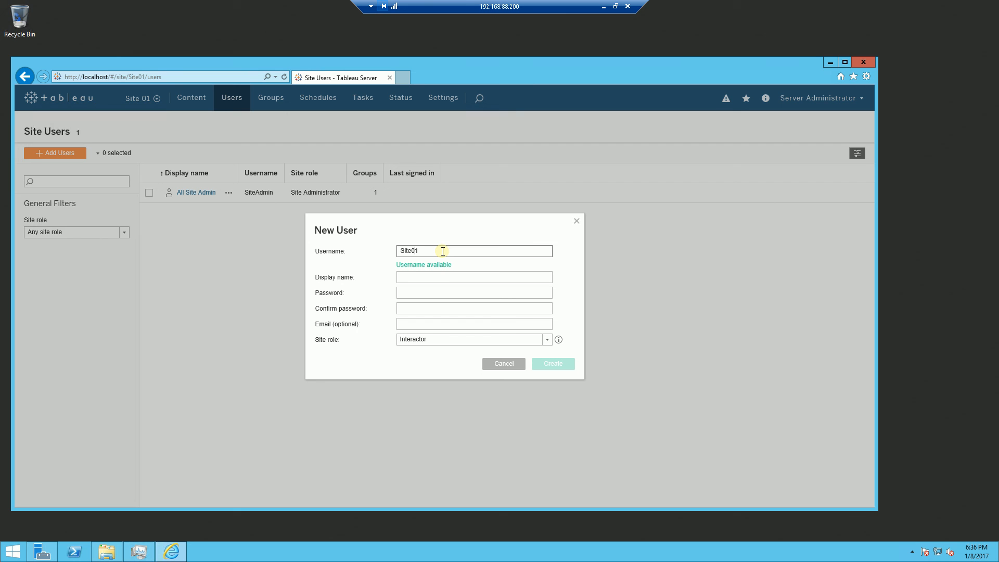
text(1Admin)
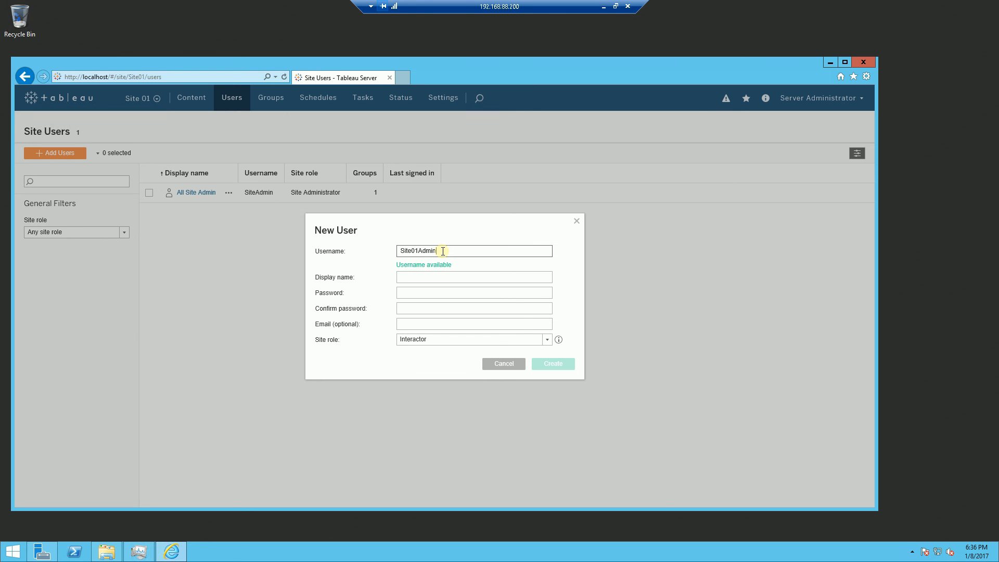
text(Site 01 Administrat)
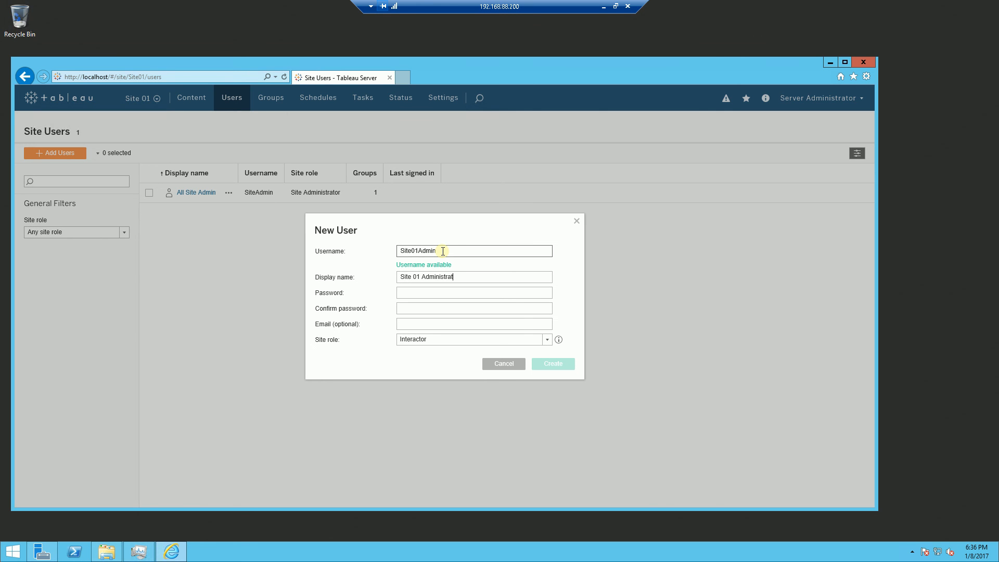
text(•••)
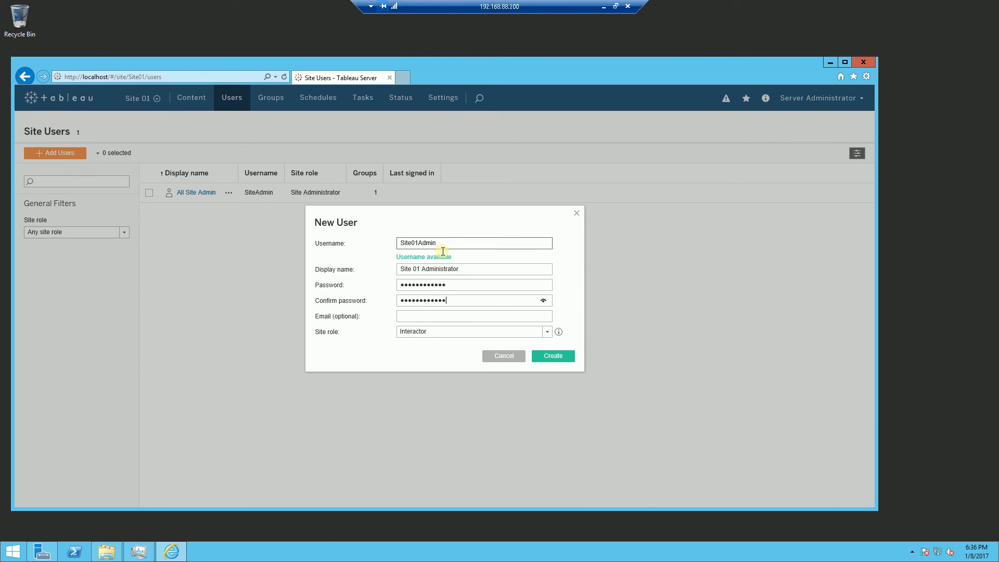
- Set the site role to Site Administrator and create the Site01Admin user
click(547, 331)
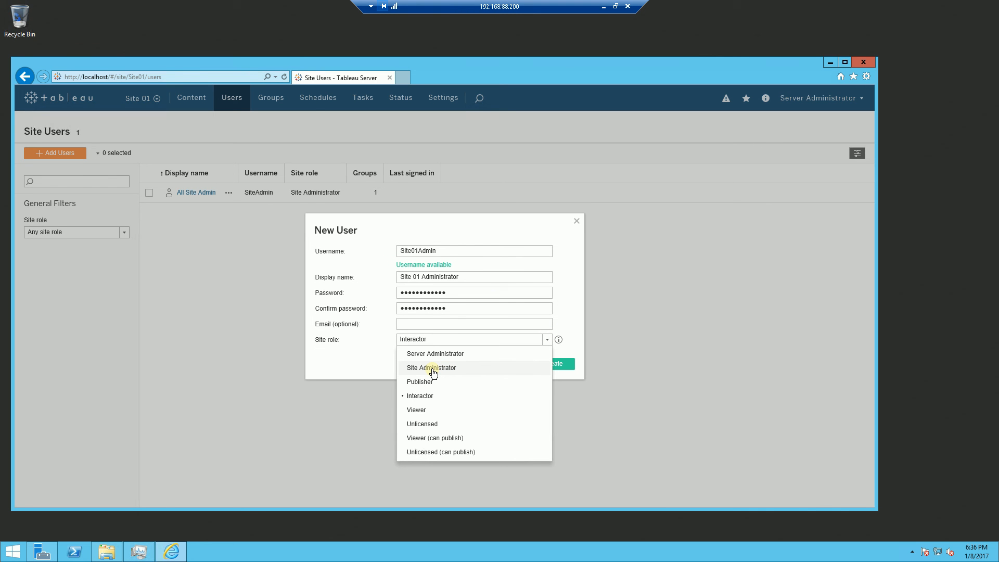
click(431, 368)
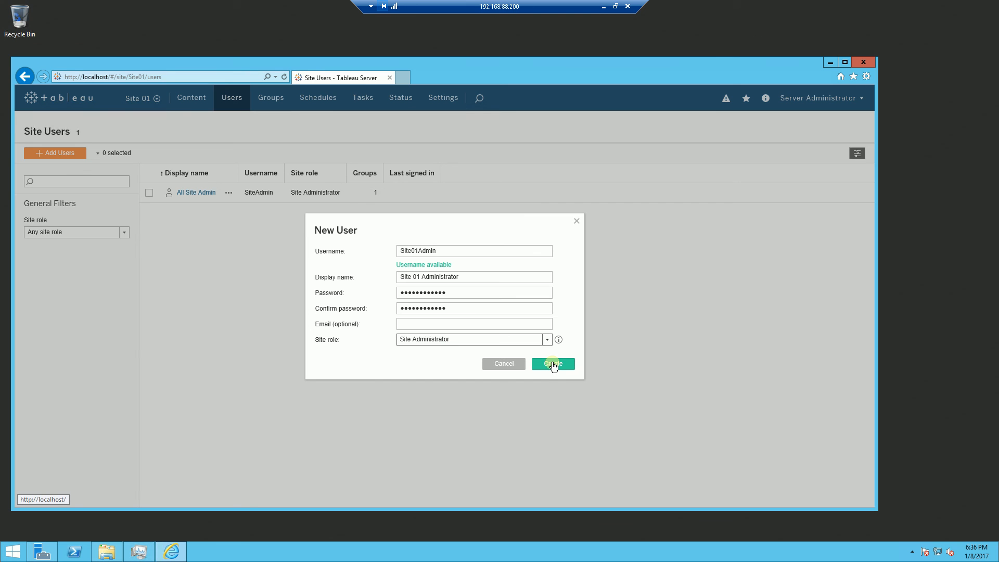
click(551, 363)
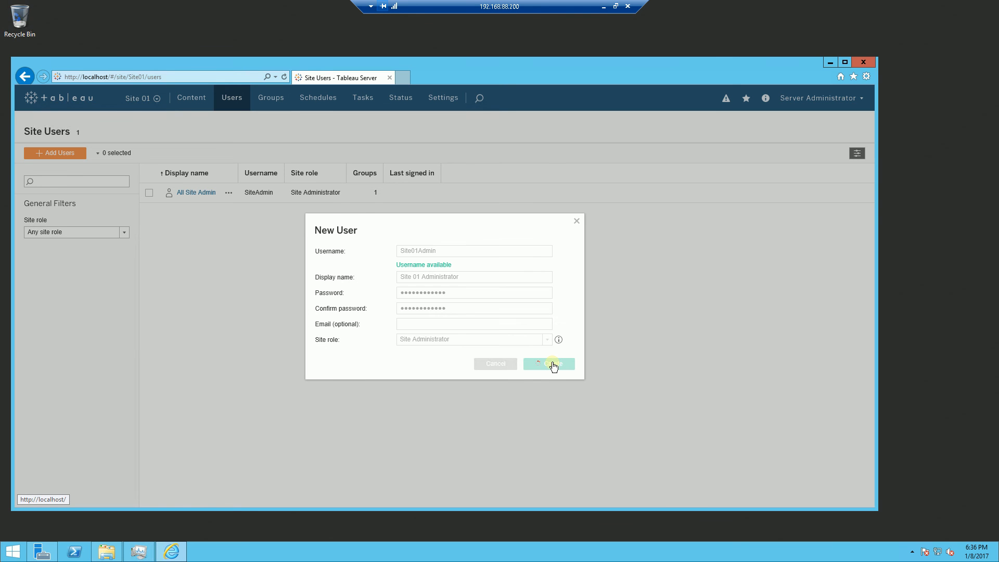
click(549, 363)
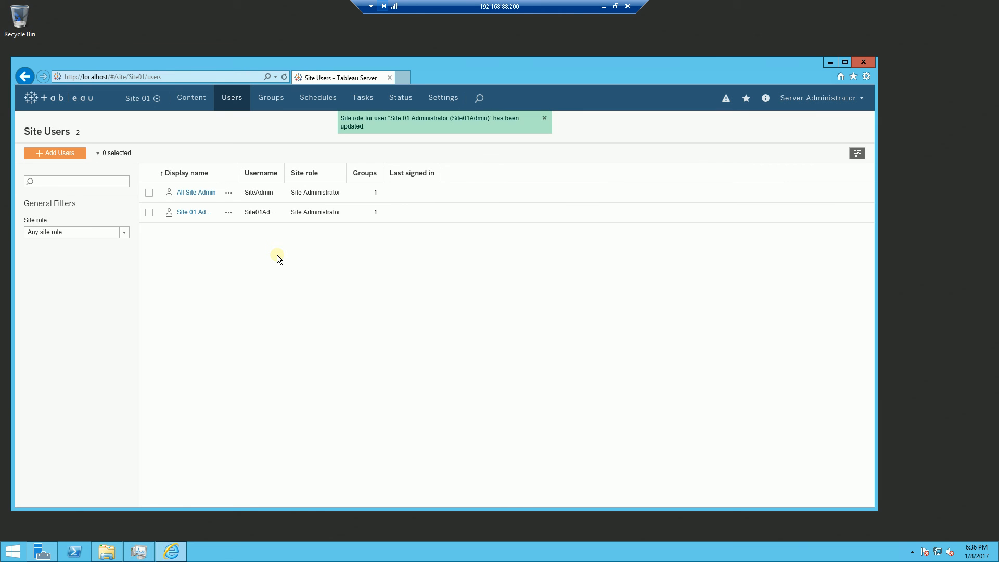
mouse_move(285, 177)
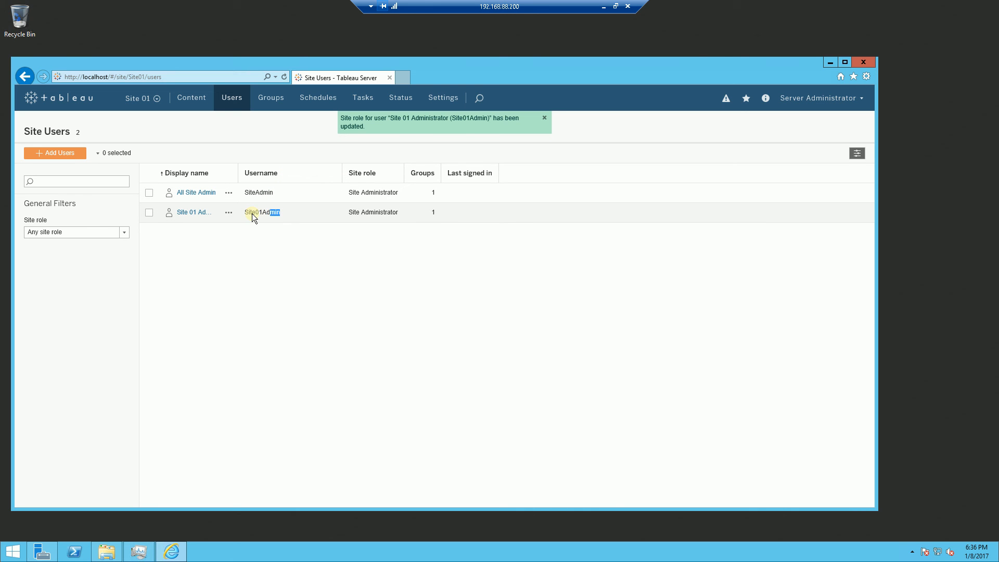
click(149, 213)
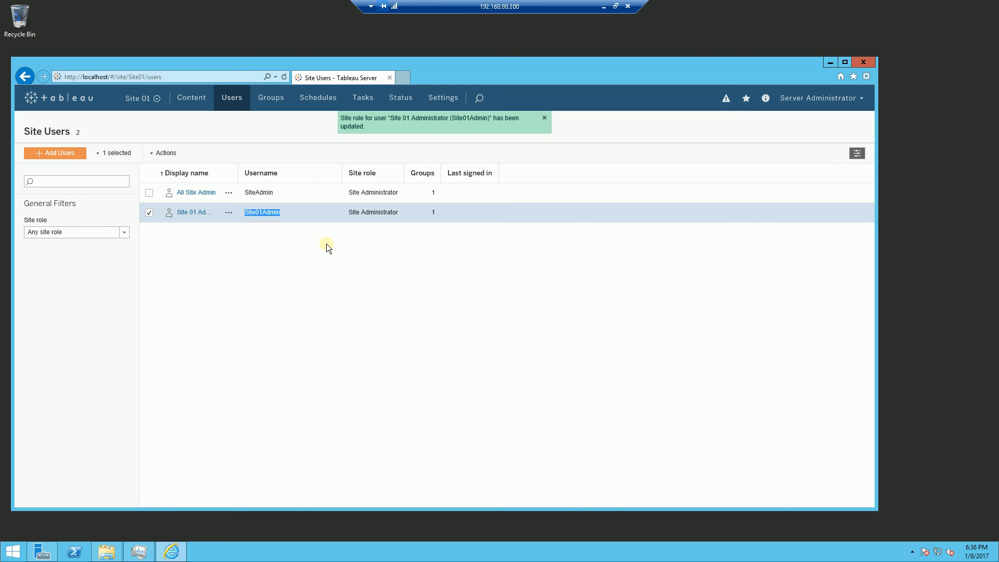
- Sign out and sign back in as Site01Admin, landing on Site 01's projects
click(822, 98)
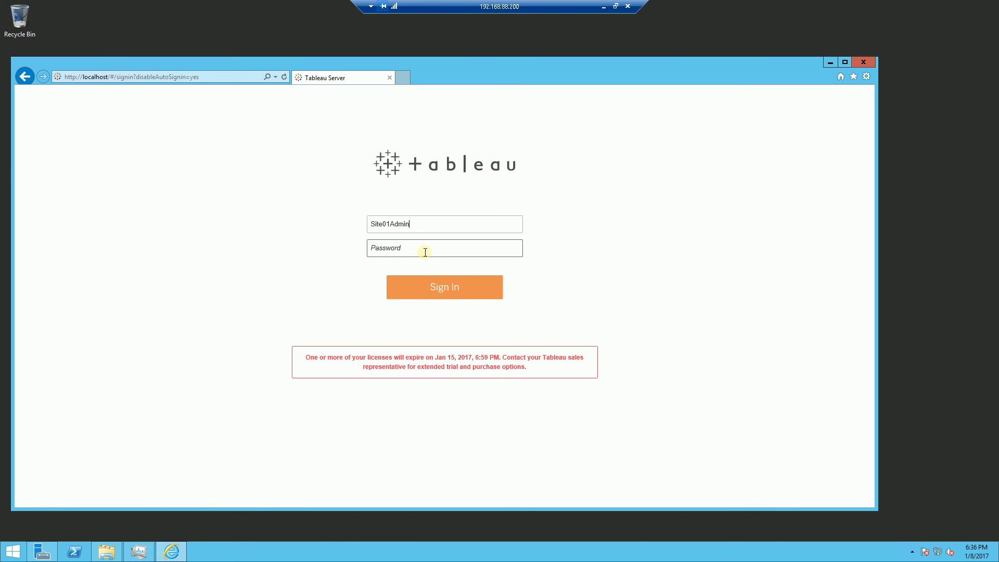
text(password)
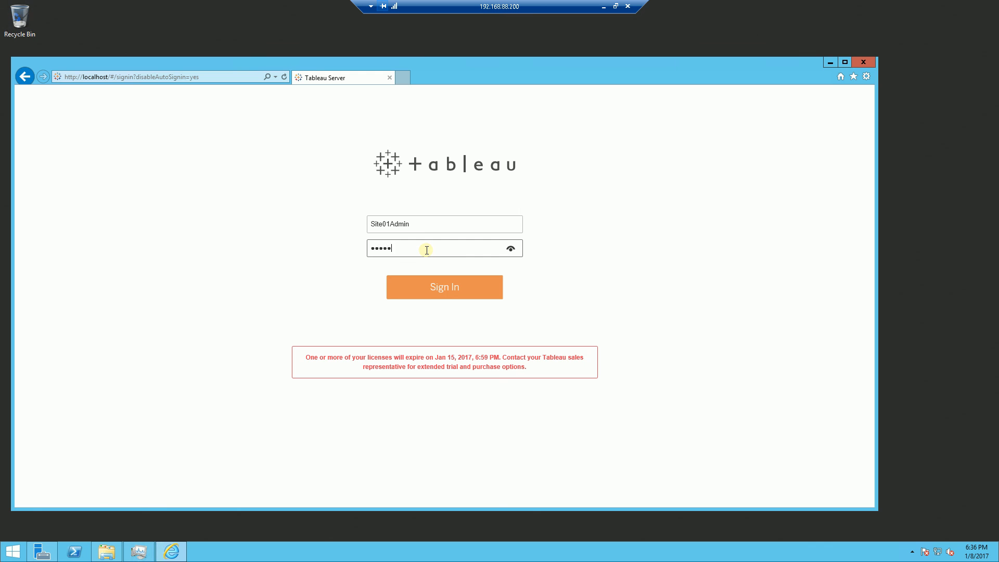
click(444, 288)
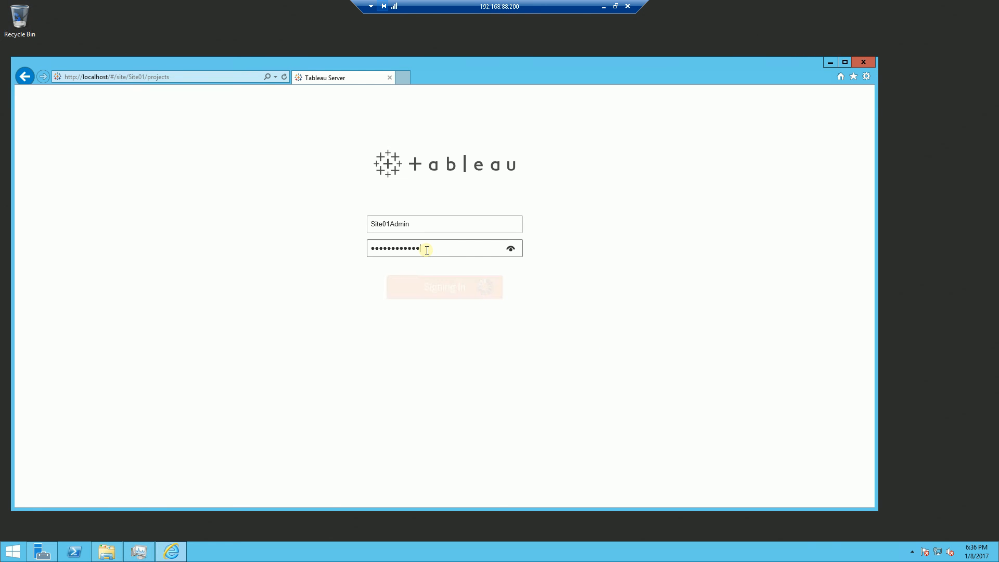
click(444, 287)
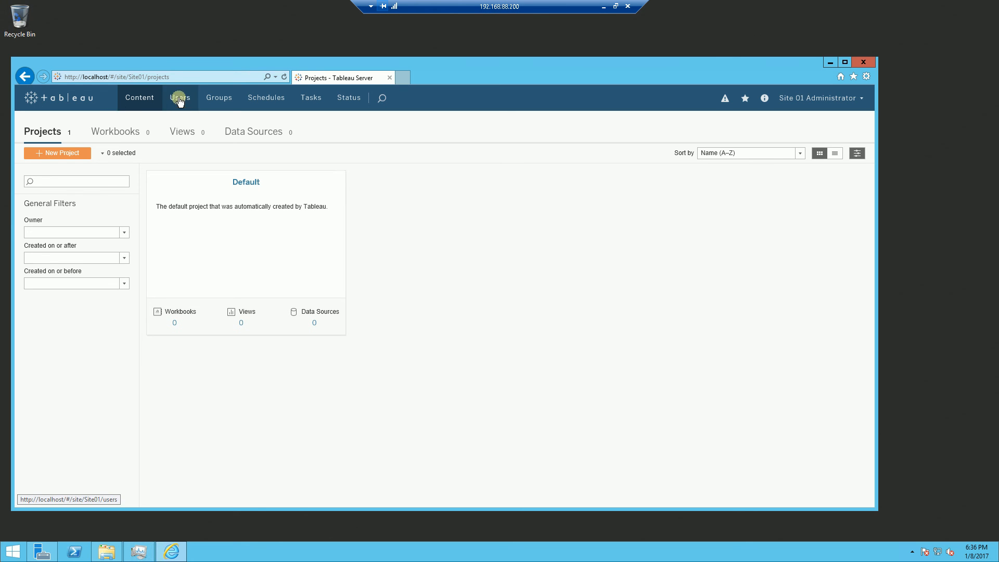
- View Site 01's users and inspect the New User form's site role choices
click(180, 98)
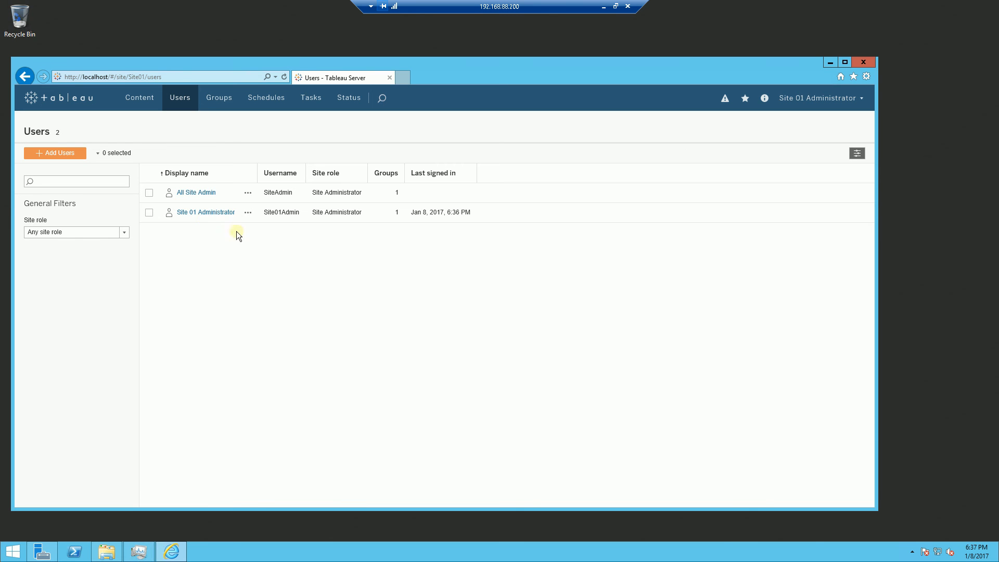
mouse_move(283, 299)
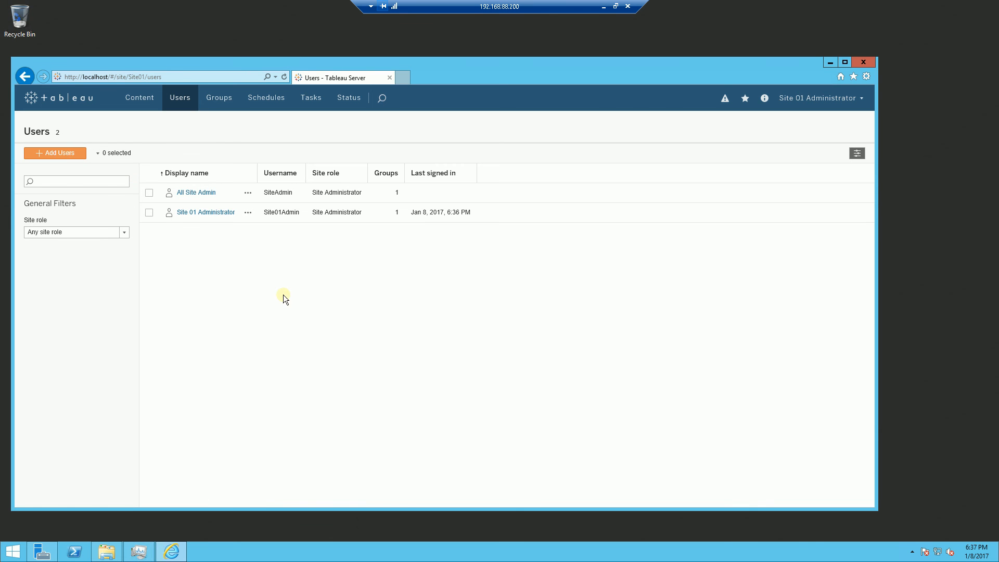
click(55, 153)
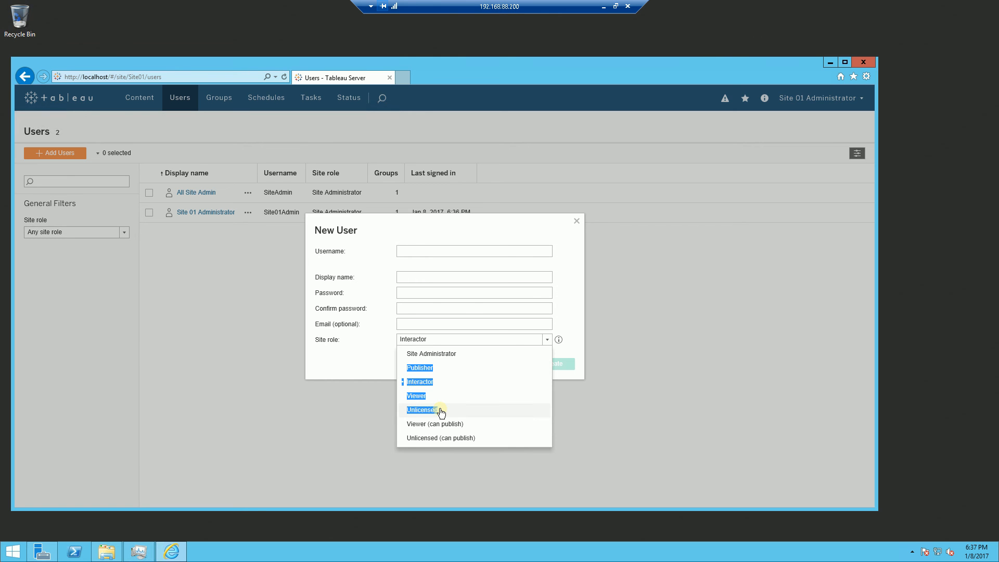
click(419, 381)
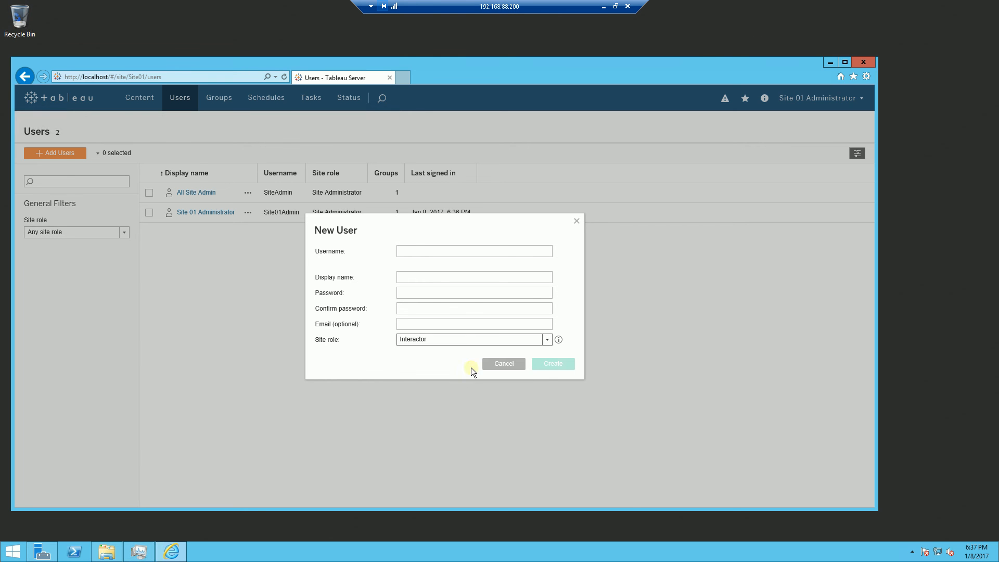
click(473, 339)
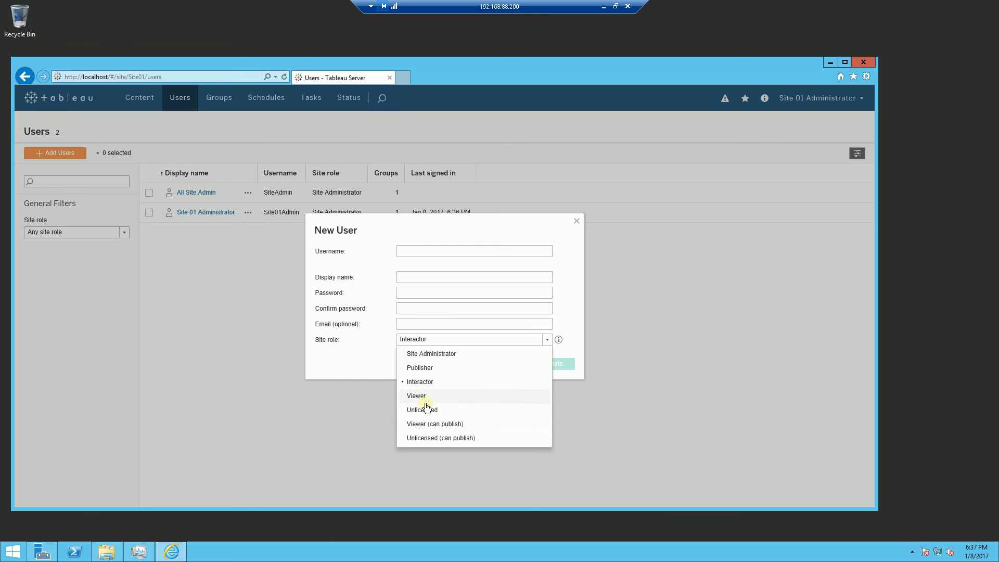
mouse_move(423, 410)
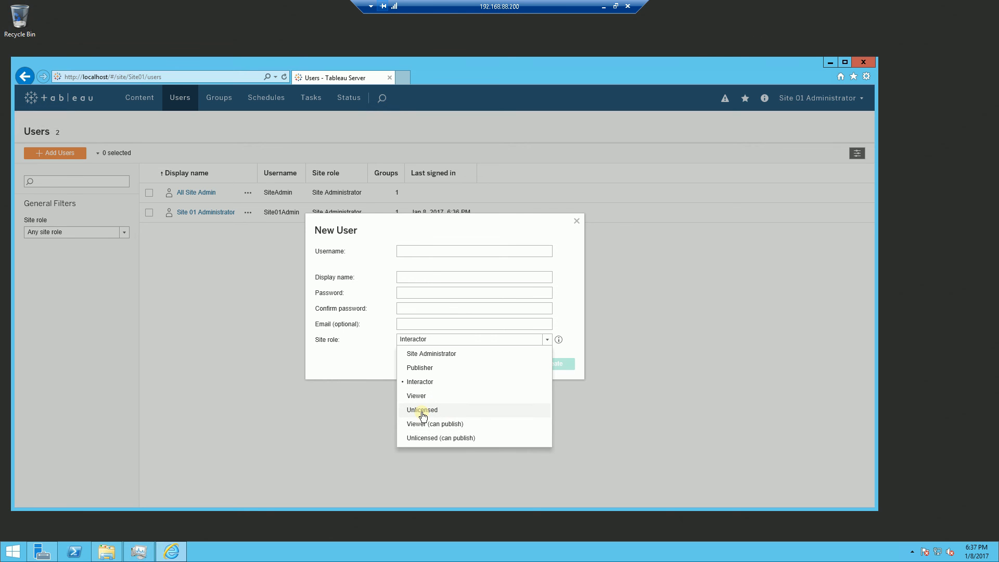
mouse_move(495, 376)
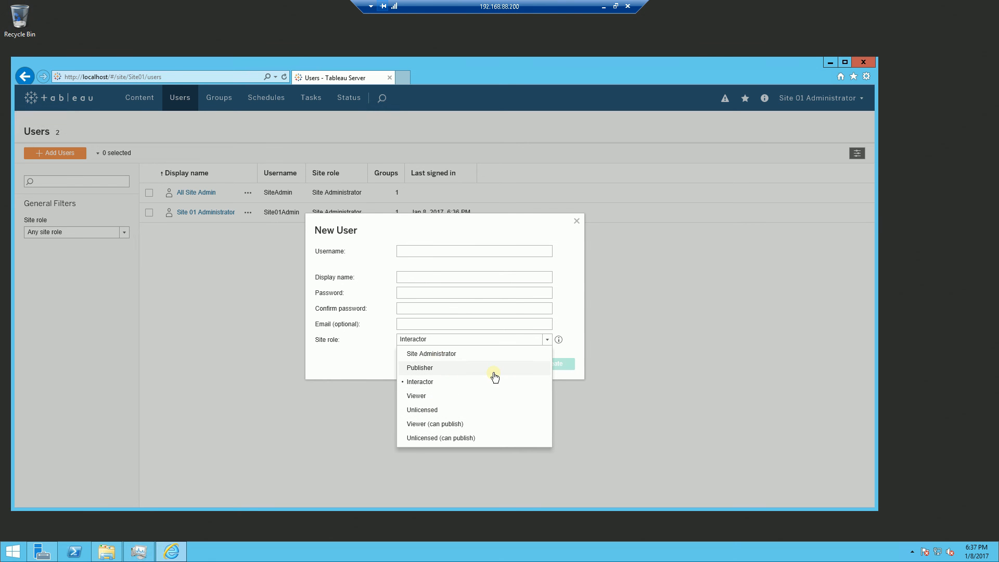
mouse_move(679, 304)
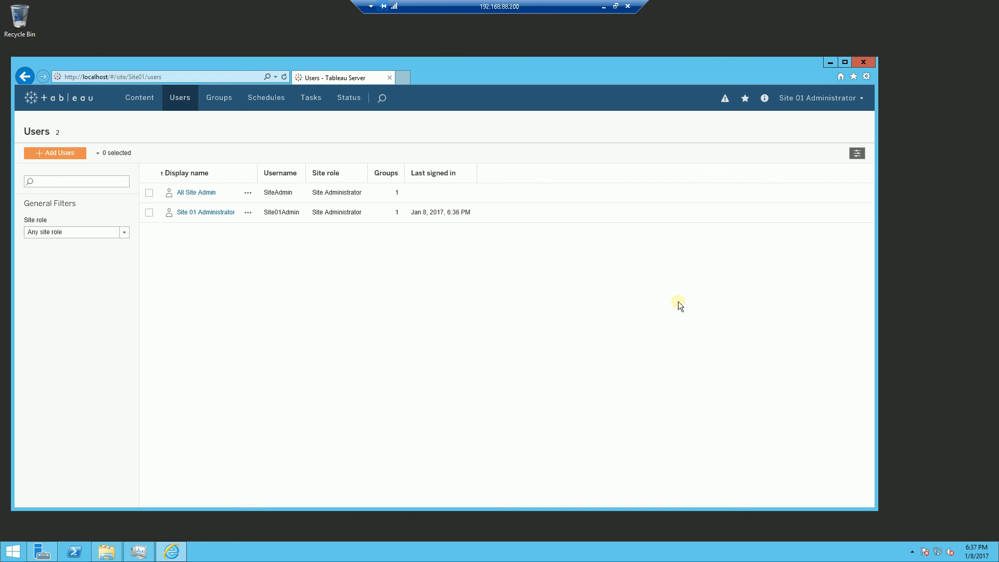
mouse_move(139, 98)
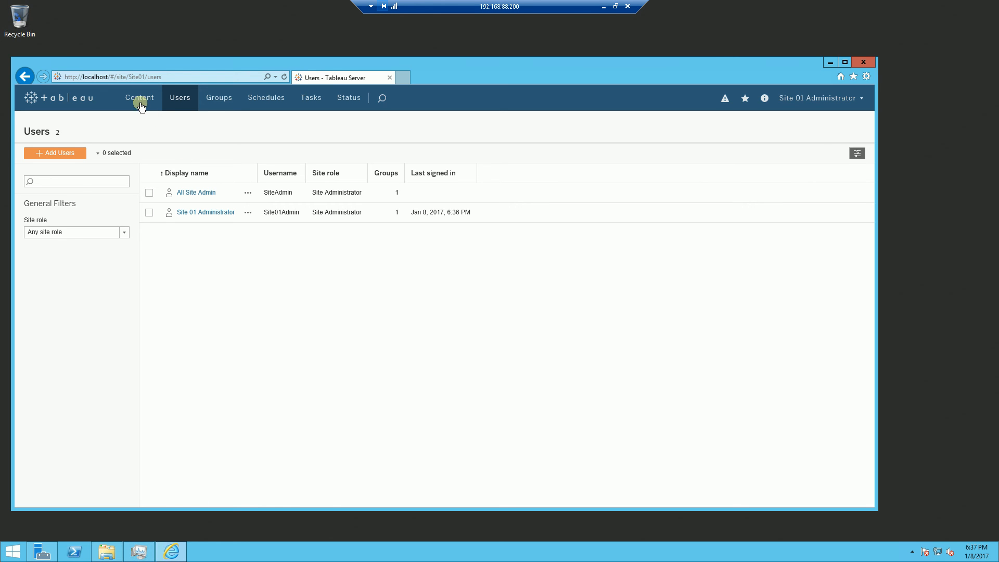
- Show Site 01's Projects page, holding only the Default project
click(138, 98)
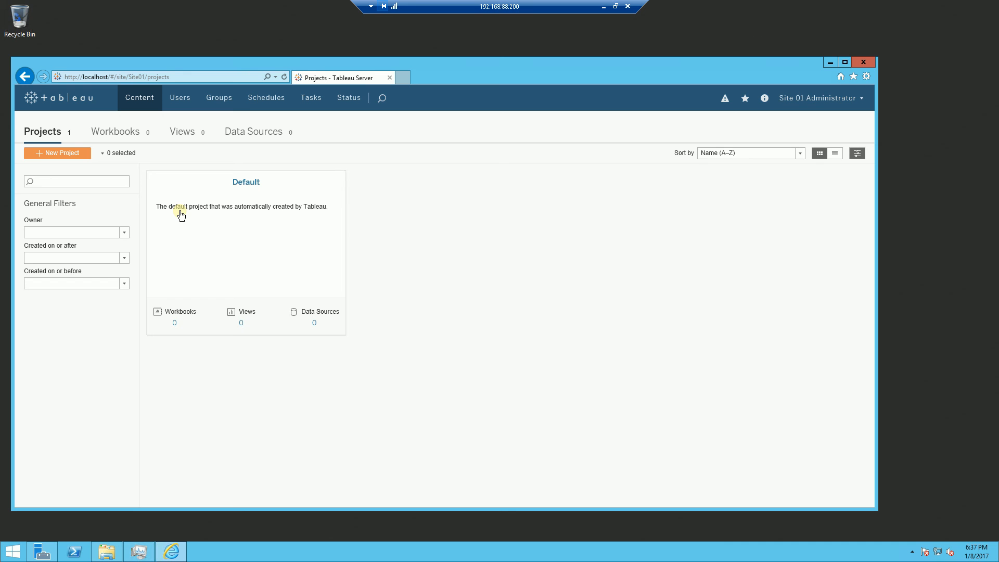
mouse_move(269, 226)
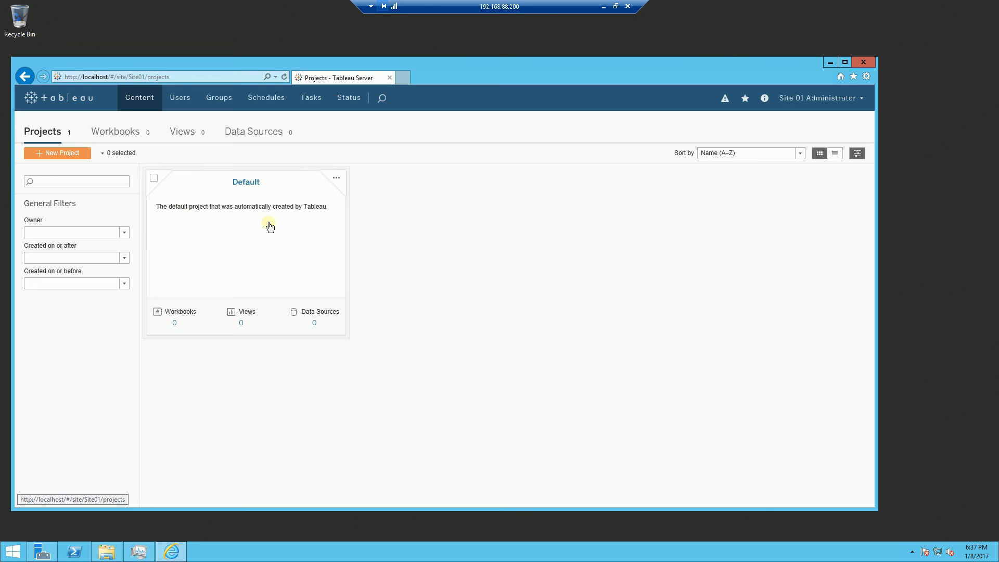